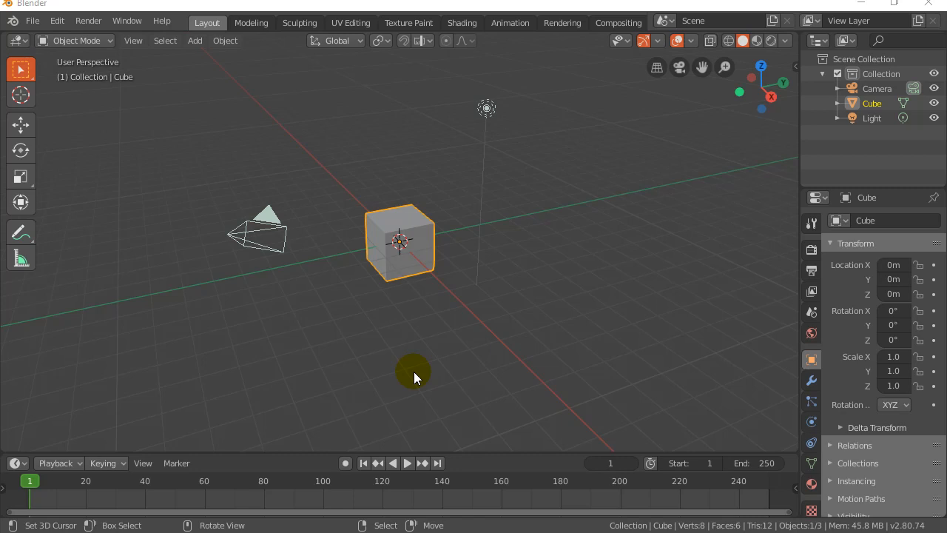
{"action": "mouse_move", "coordinate": [413, 266]}
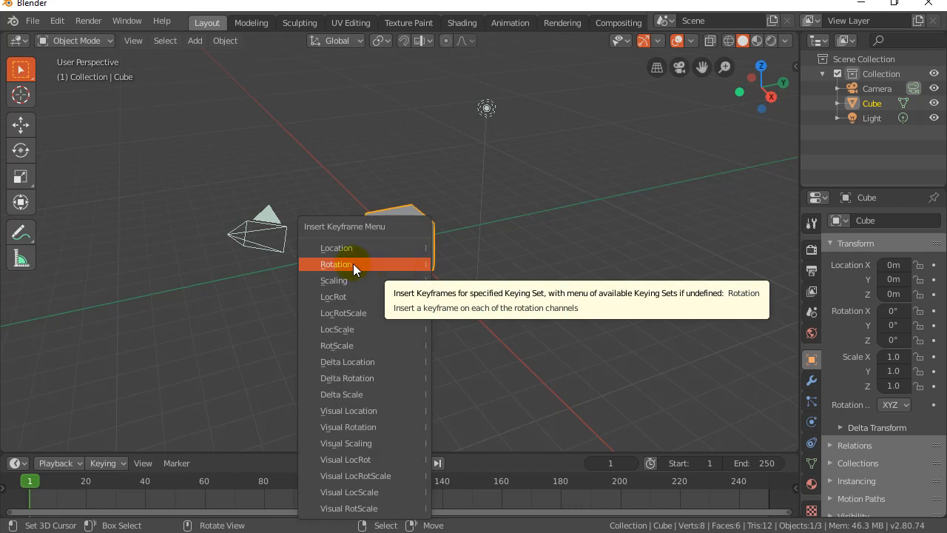
- Insert a Rotation keyframe on the default cube at frame 1
{"action": "left_click", "coordinate": [336, 263]}
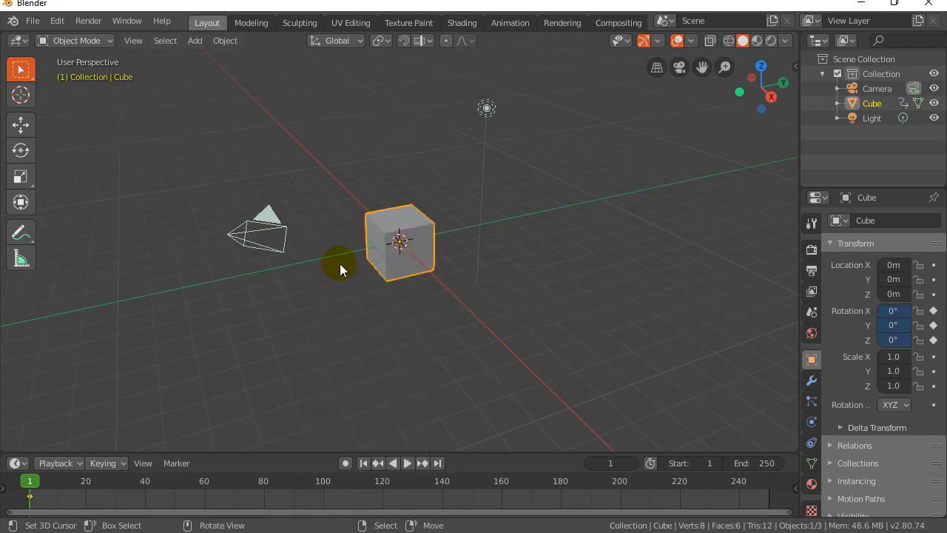
{"action": "mouse_move", "coordinate": [302, 310]}
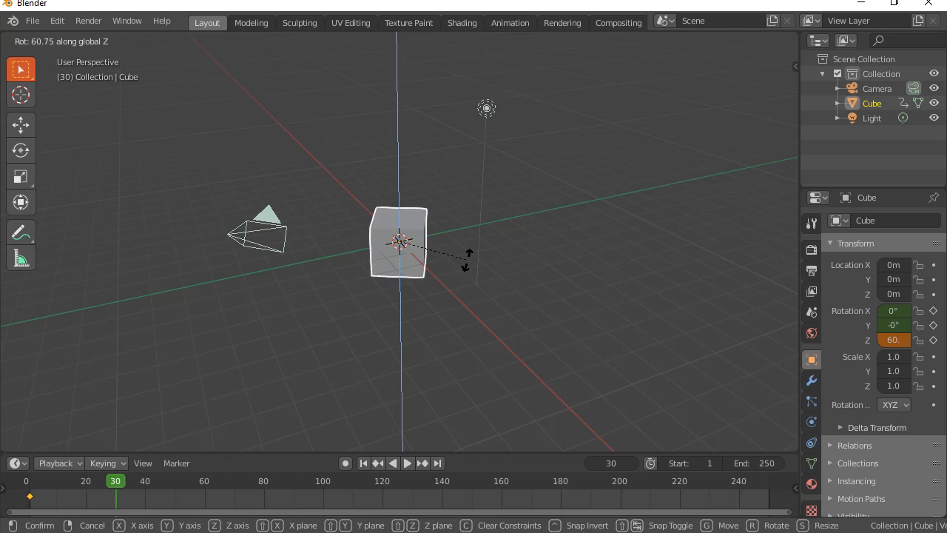
- Confirm the 60° Z turn and key the cube's rotation at frame 30
{"action": "left_click", "coordinate": [261, 340]}
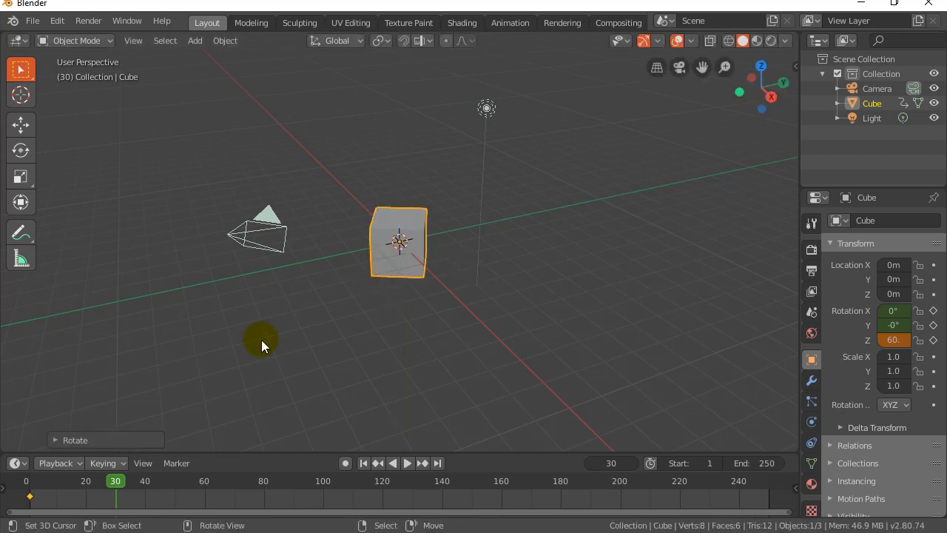
{"action": "mouse_move", "coordinate": [335, 298]}
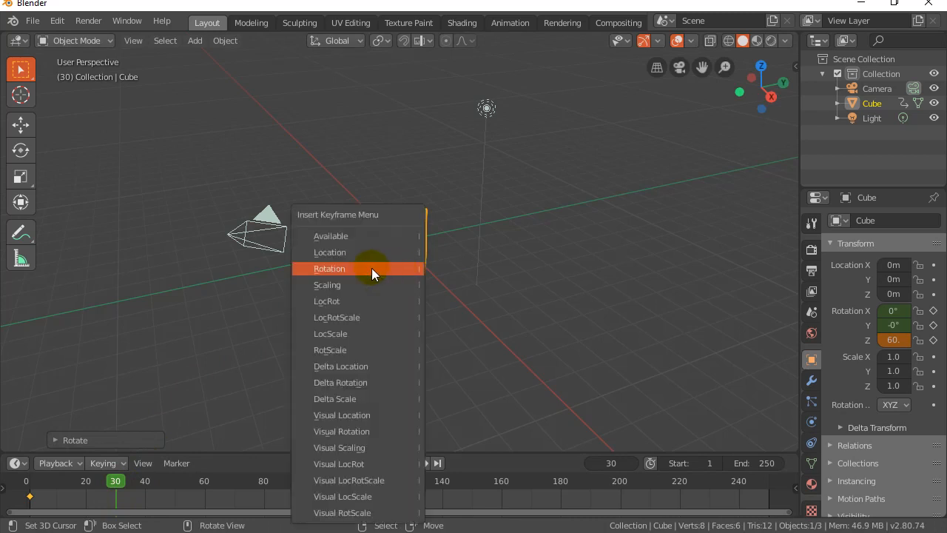
{"action": "left_click", "coordinate": [328, 268]}
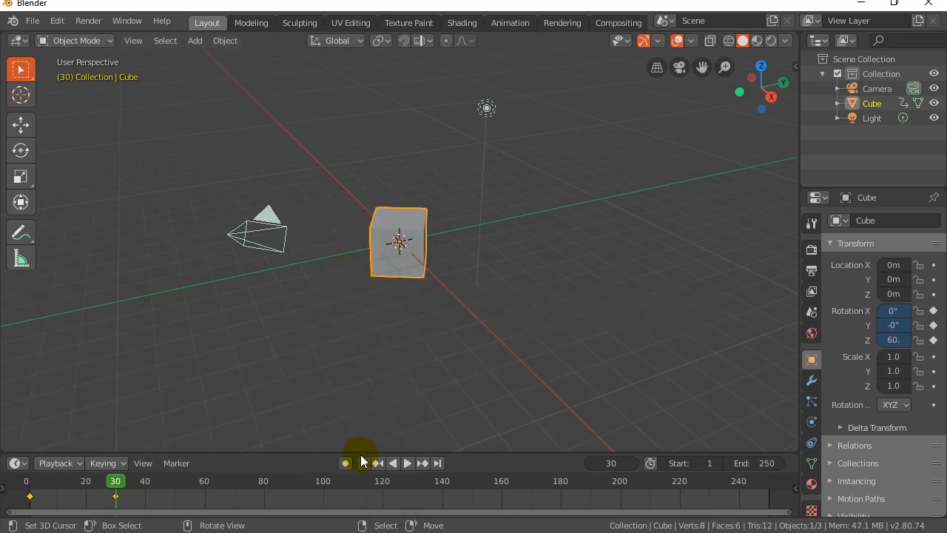
- Play back the frame 1–30 turn a couple of times, returning to the first frame
{"action": "left_click", "coordinate": [408, 462]}
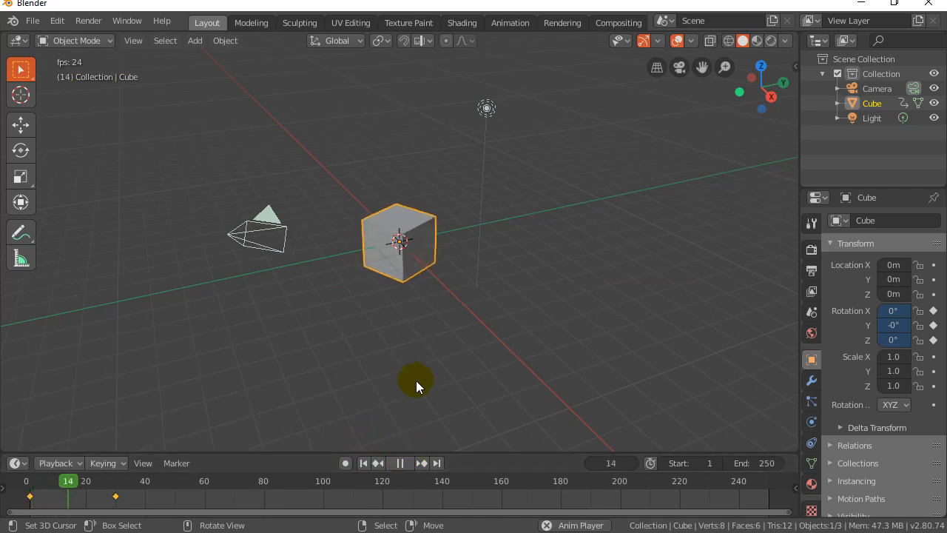
{"action": "left_click", "coordinate": [398, 462]}
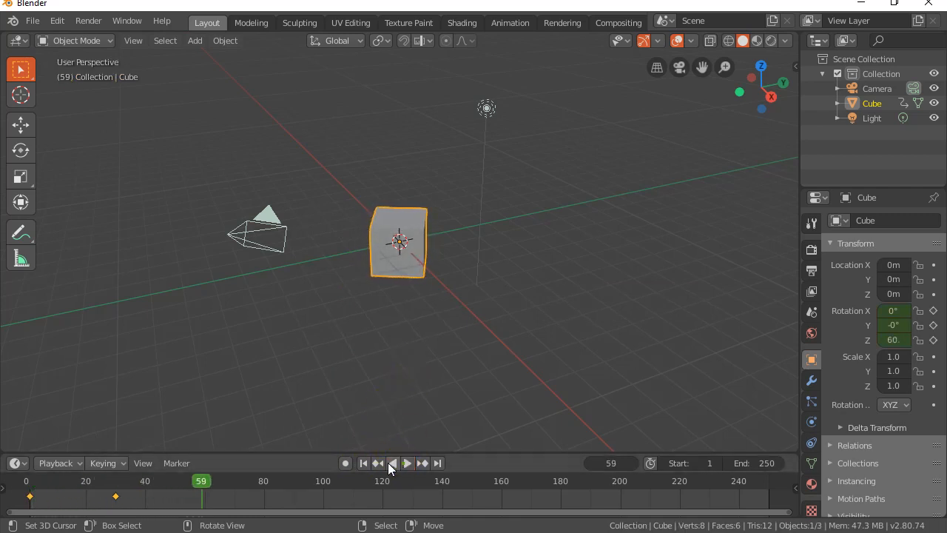
{"action": "left_click", "coordinate": [407, 462]}
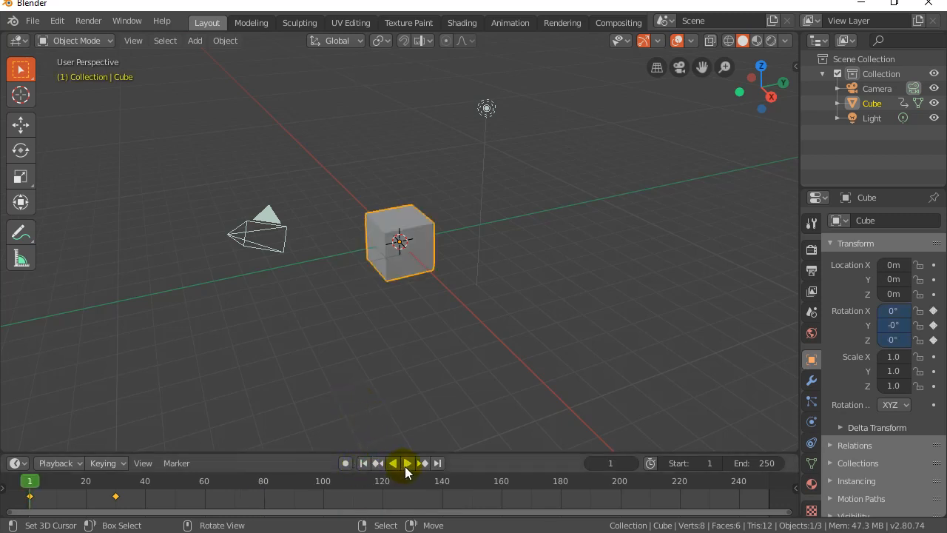
{"action": "left_click", "coordinate": [407, 462]}
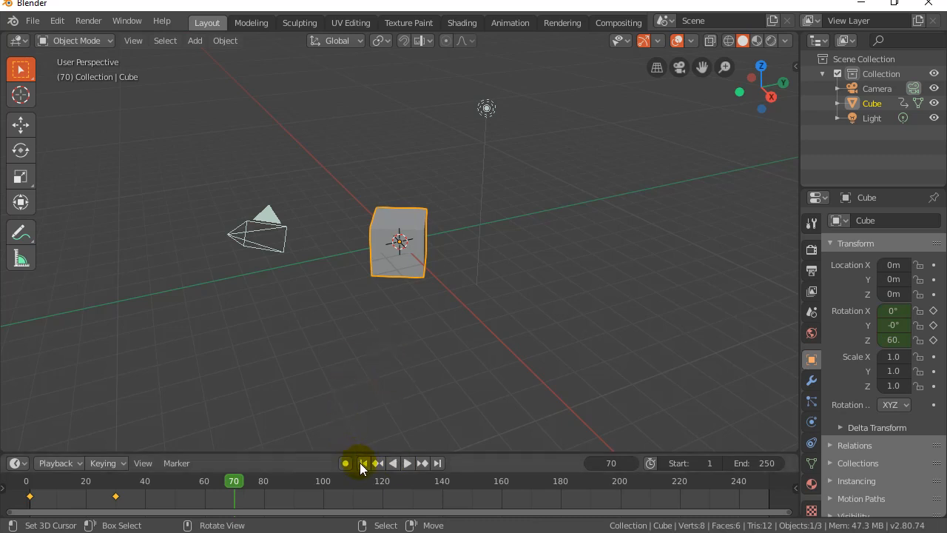
{"action": "left_click", "coordinate": [364, 461]}
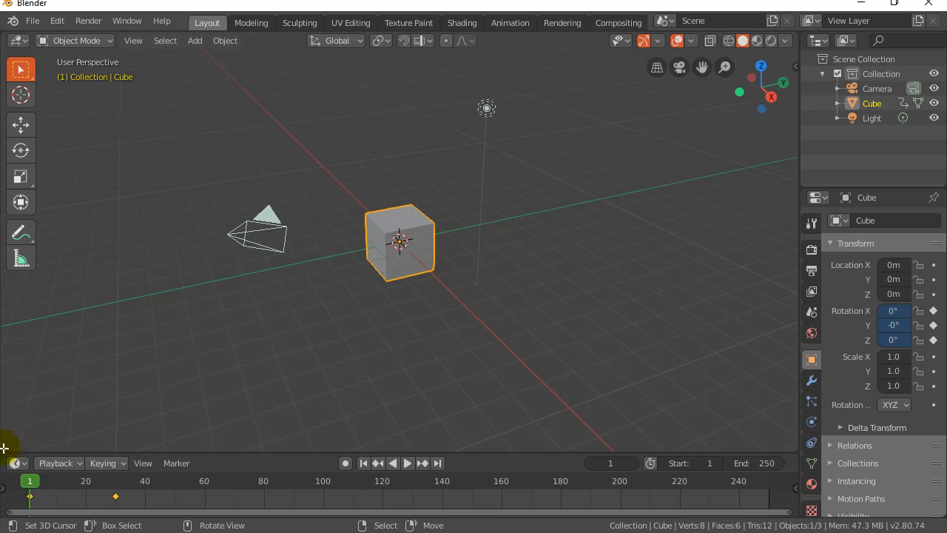
{"action": "mouse_move", "coordinate": [6, 432]}
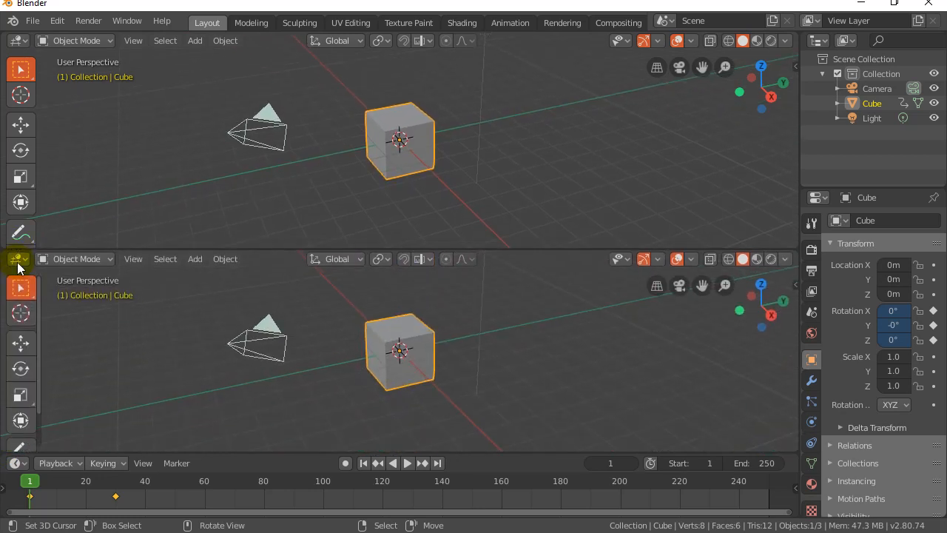
- Switch the lower split area to the Graph Editor showing the cube's curves
{"action": "left_click", "coordinate": [16, 258]}
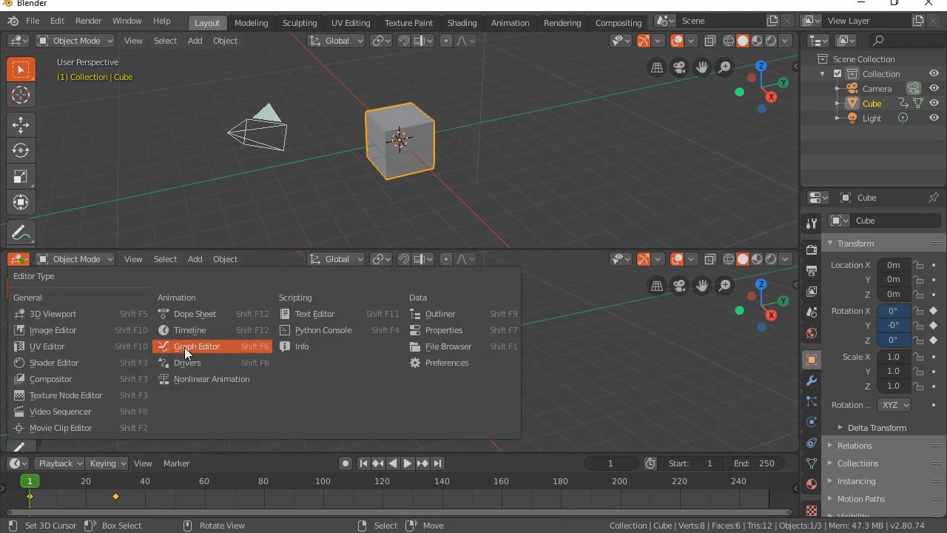
{"action": "mouse_move", "coordinate": [197, 347]}
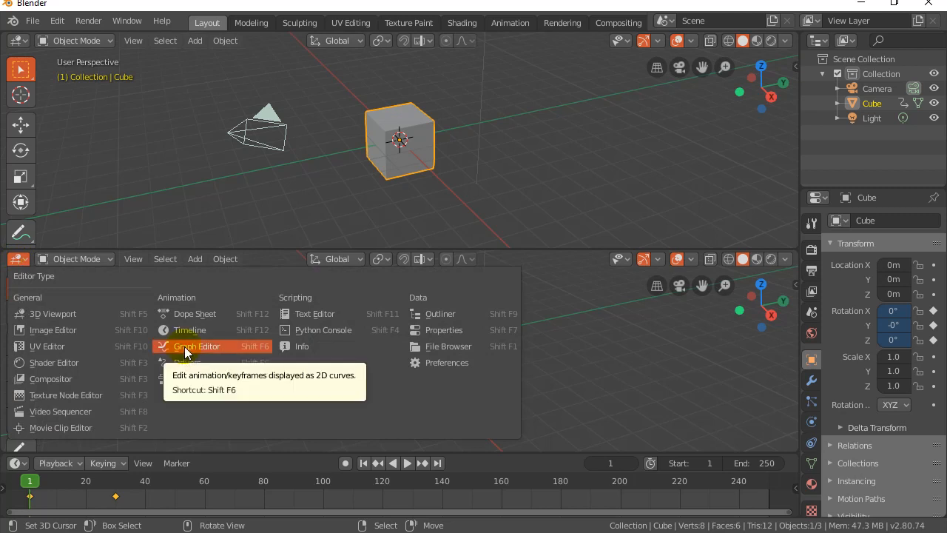
{"action": "left_click", "coordinate": [197, 346]}
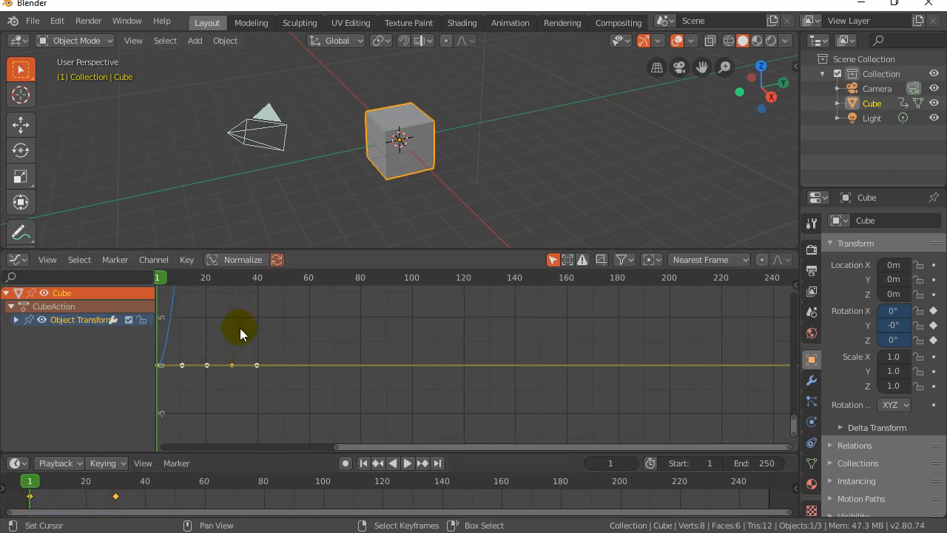
{"action": "mouse_move", "coordinate": [219, 334]}
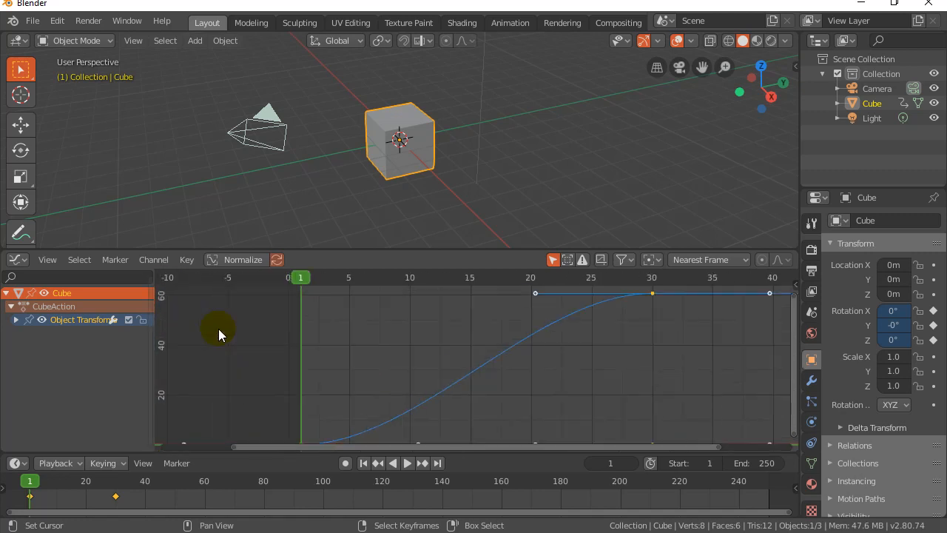
{"action": "mouse_move", "coordinate": [414, 346]}
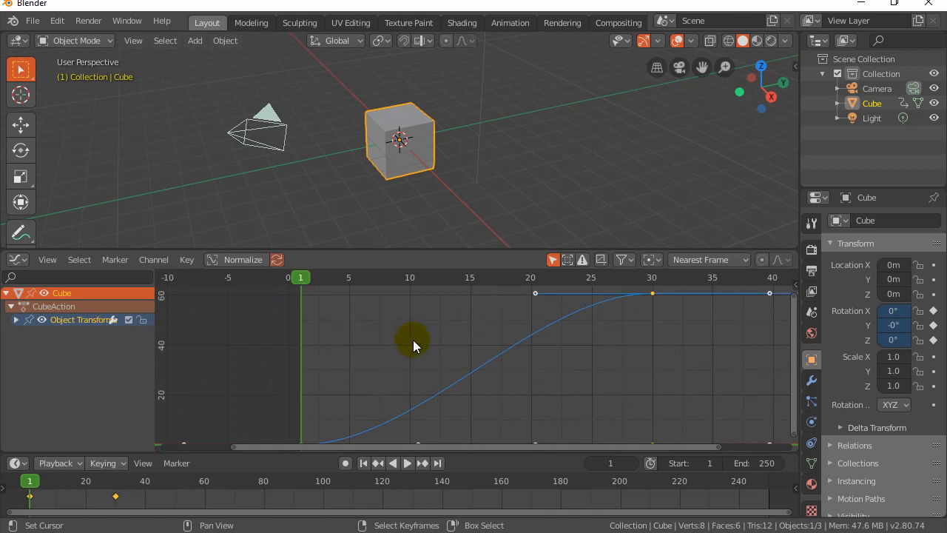
{"action": "mouse_move", "coordinate": [390, 370]}
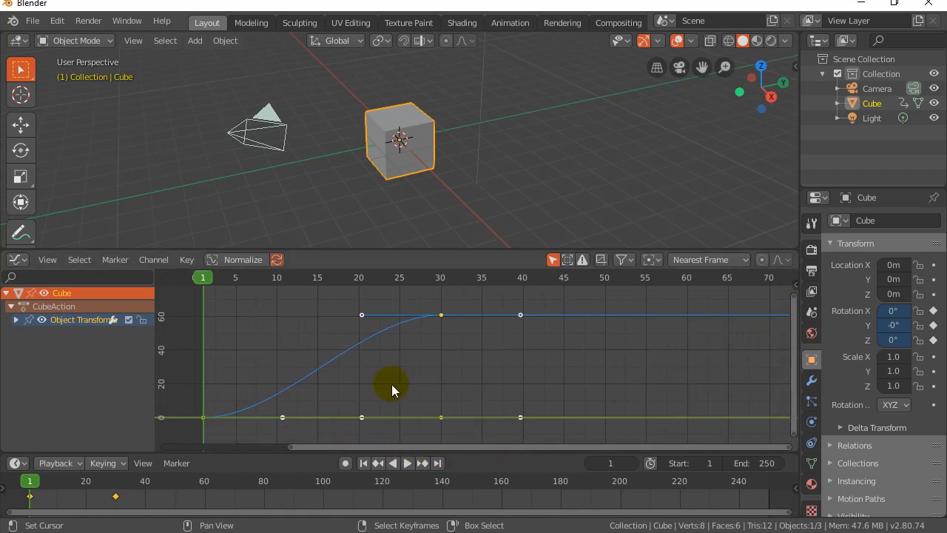
- Select the Z rotation curve's keyframes between frames 1 and 30
{"action": "left_click", "coordinate": [406, 461]}
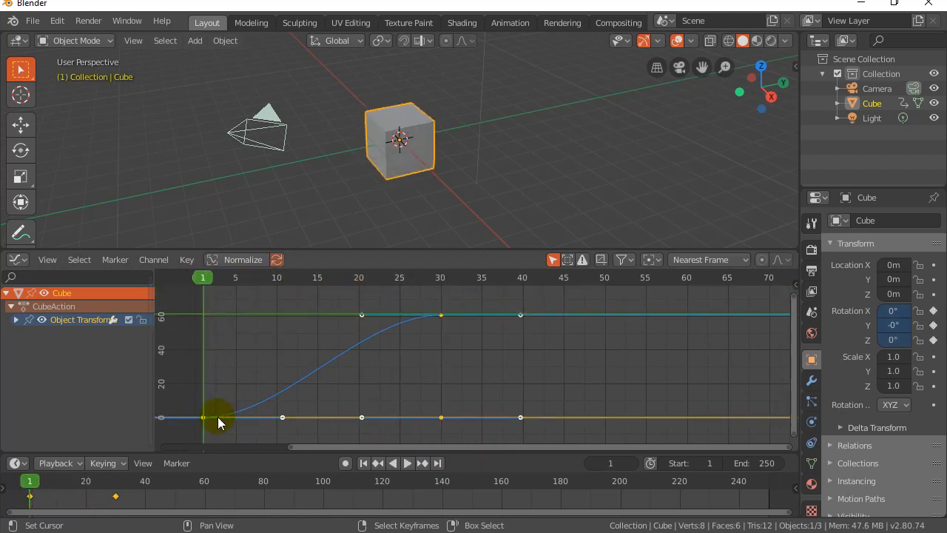
{"action": "mouse_move", "coordinate": [337, 363]}
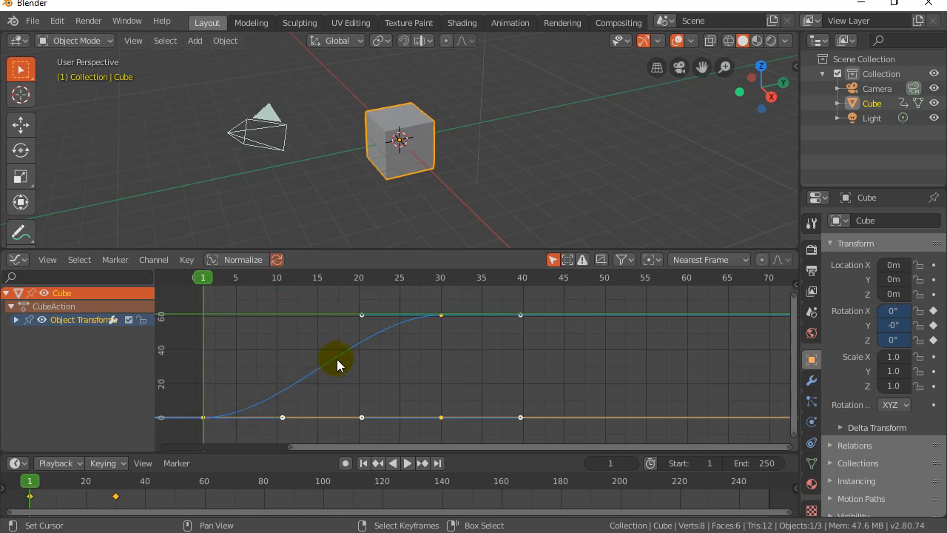
{"action": "mouse_move", "coordinate": [442, 322]}
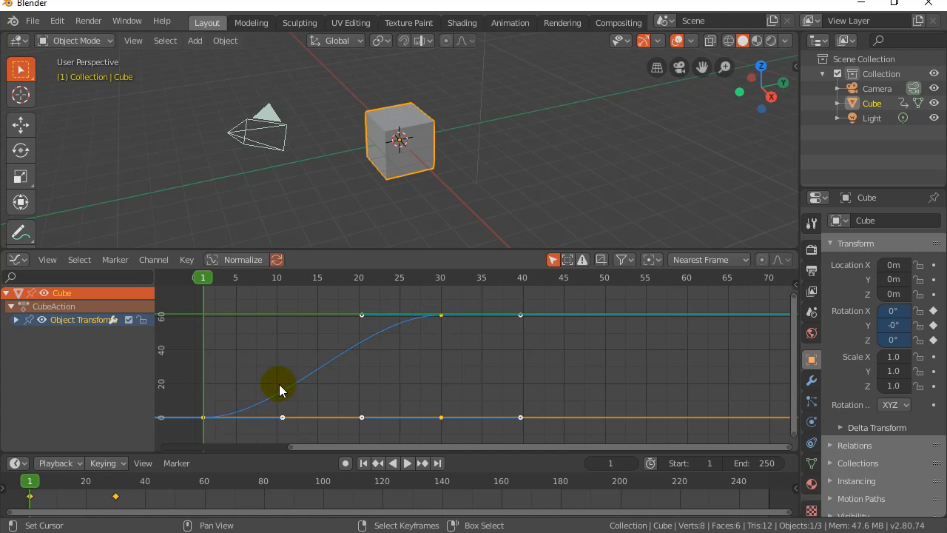
{"action": "mouse_move", "coordinate": [441, 323]}
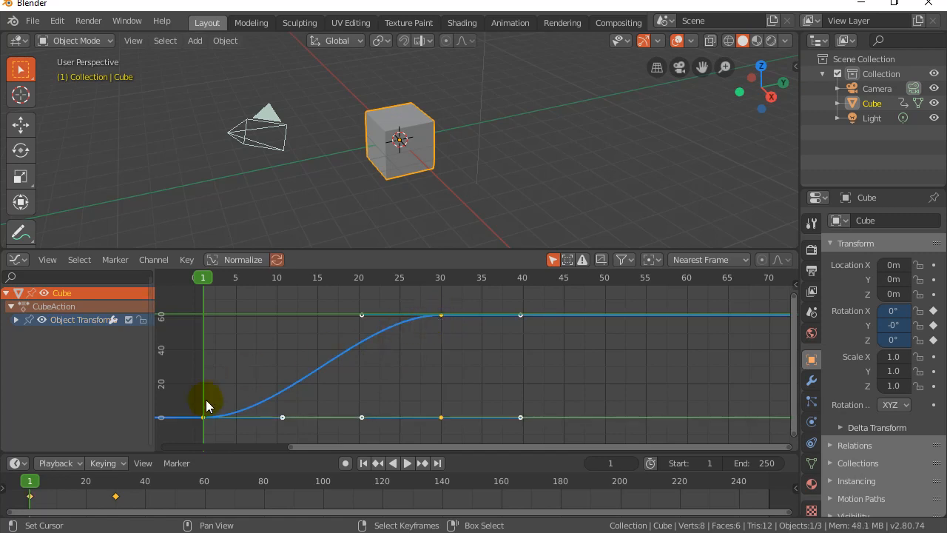
{"action": "mouse_move", "coordinate": [442, 323]}
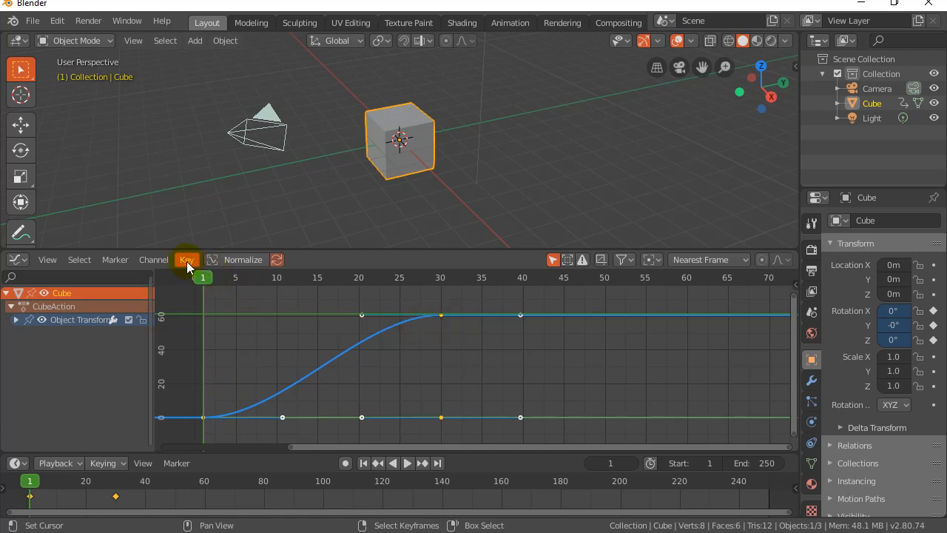
- Set the rotation keyframes' interpolation to Linear via the Key menu
{"action": "left_click", "coordinate": [187, 259]}
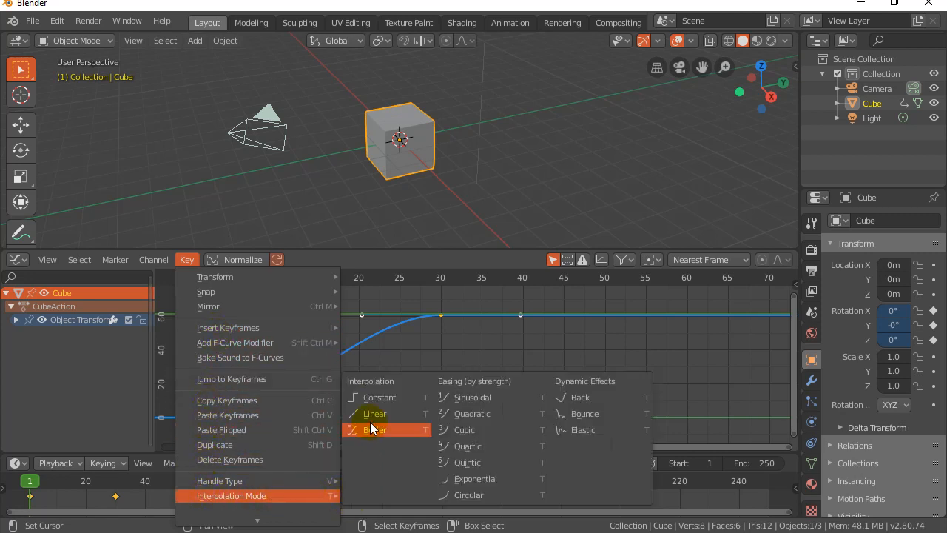
{"action": "mouse_move", "coordinate": [376, 414]}
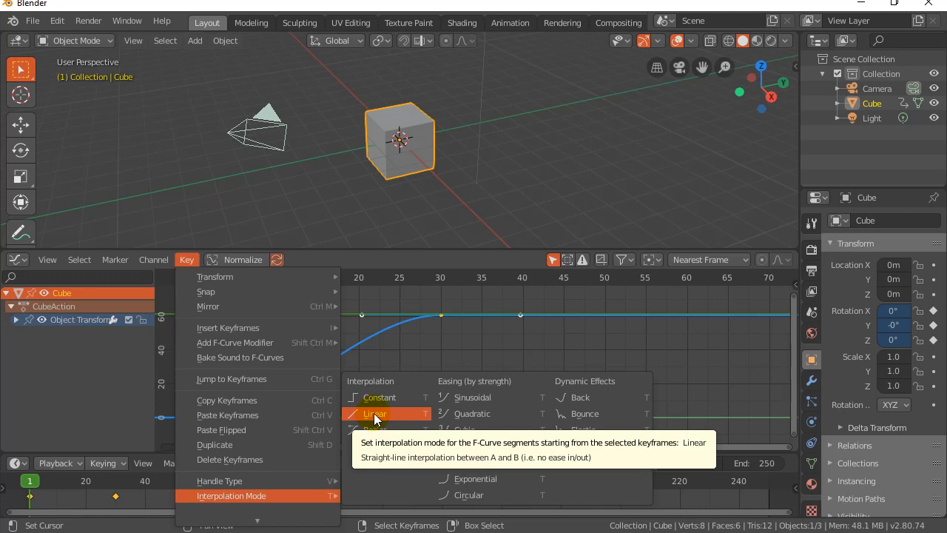
{"action": "mouse_move", "coordinate": [374, 429]}
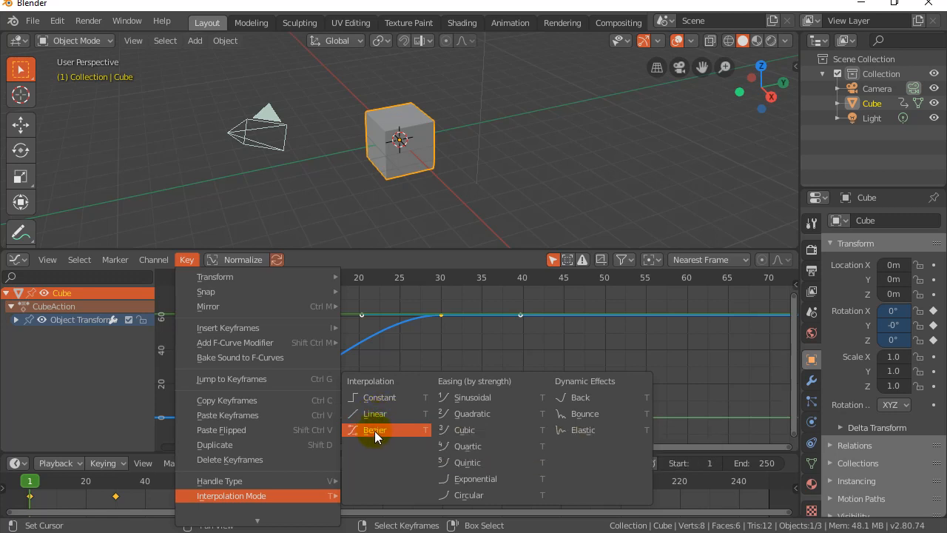
{"action": "mouse_move", "coordinate": [367, 435]}
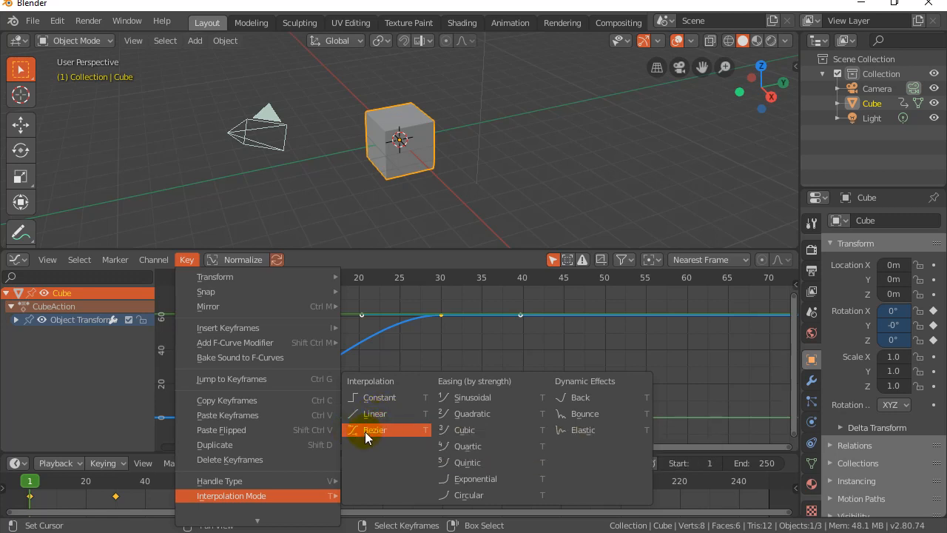
{"action": "mouse_move", "coordinate": [374, 412]}
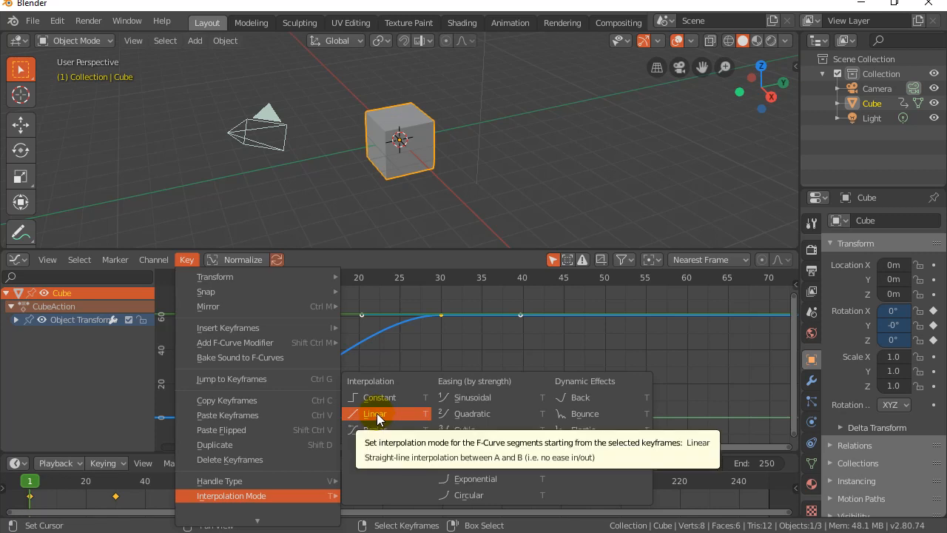
{"action": "left_click", "coordinate": [374, 413]}
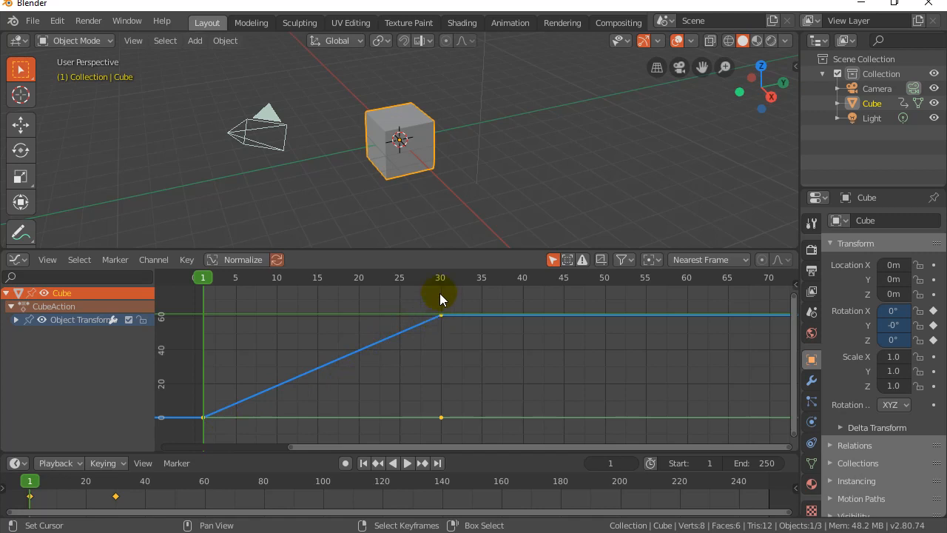
{"action": "mouse_move", "coordinate": [441, 322]}
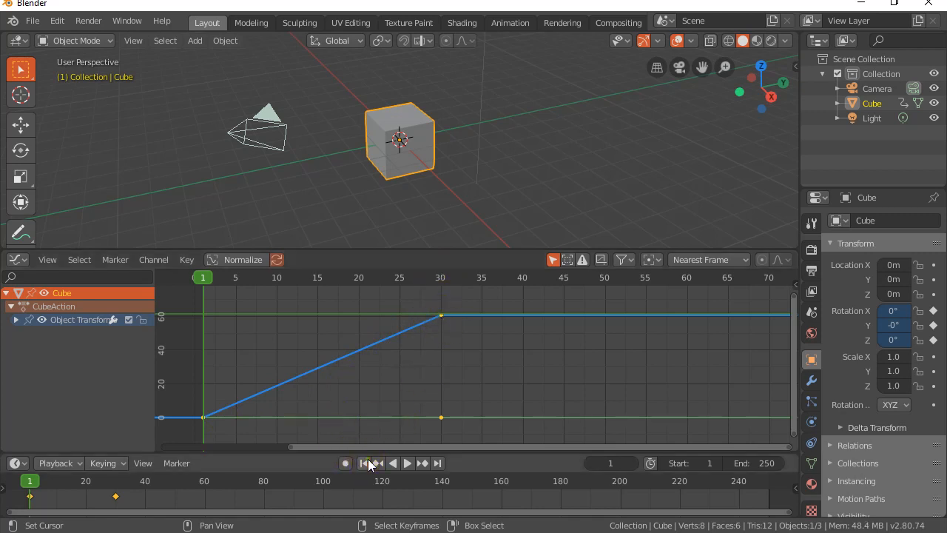
{"action": "left_click", "coordinate": [409, 462]}
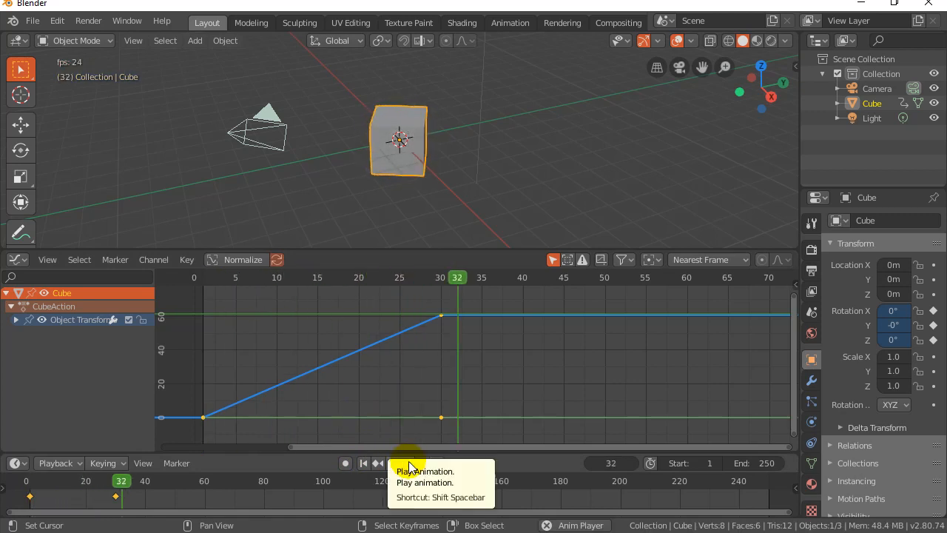
{"action": "left_click", "coordinate": [400, 461]}
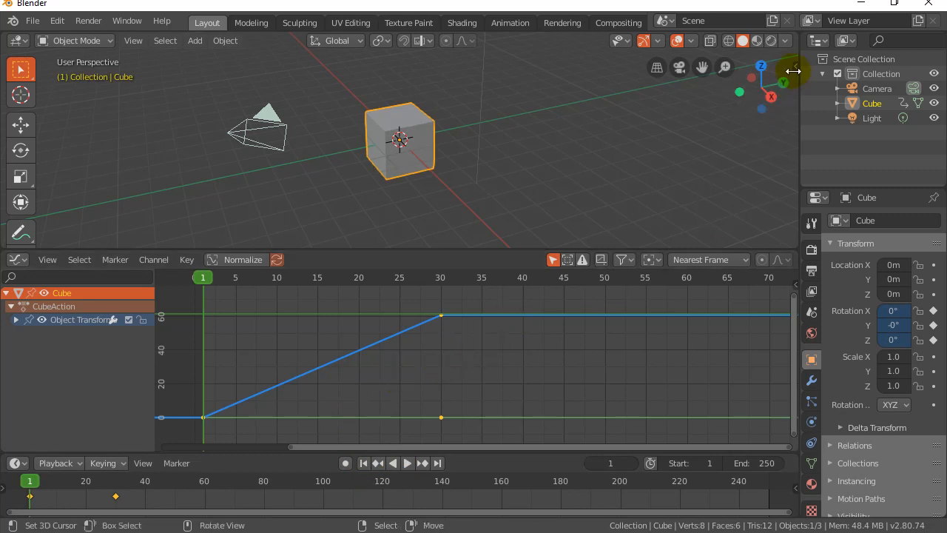
{"action": "mouse_move", "coordinate": [693, 136]}
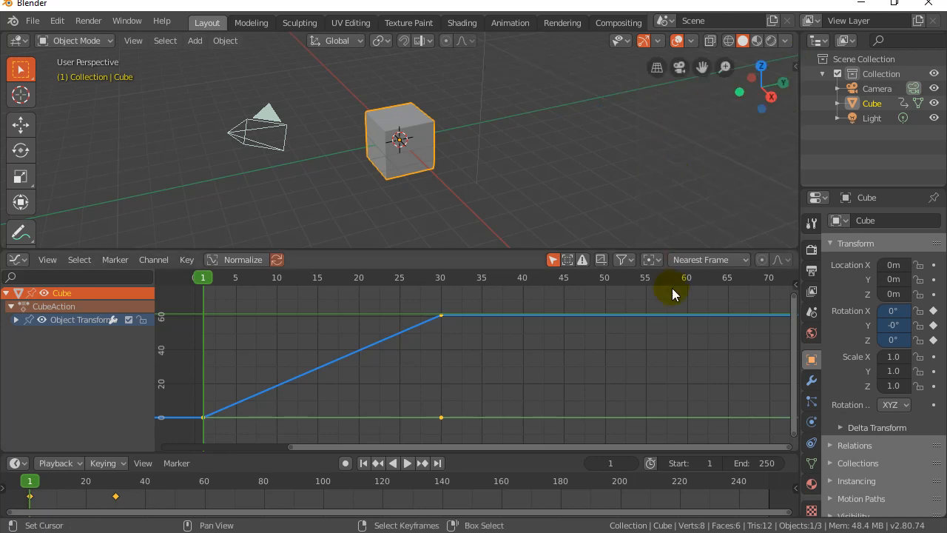
{"action": "mouse_move", "coordinate": [673, 363]}
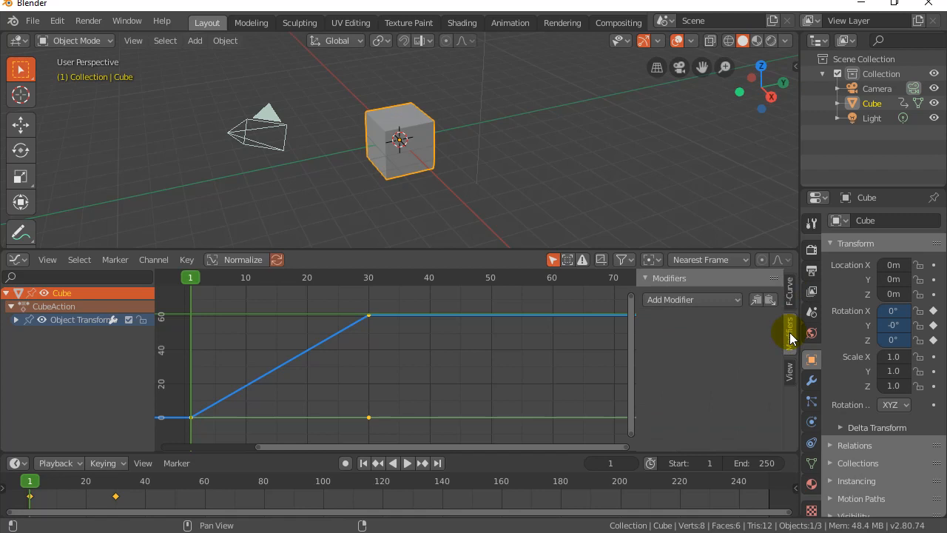
{"action": "mouse_move", "coordinate": [678, 299]}
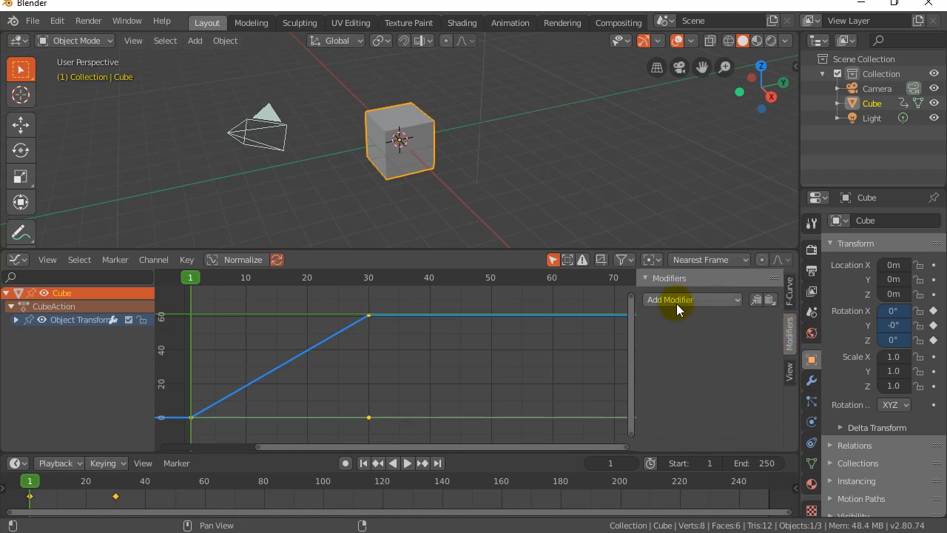
- Add a Cycles modifier to the Z rotation curve from the Modifiers panel
{"action": "left_click", "coordinate": [693, 299]}
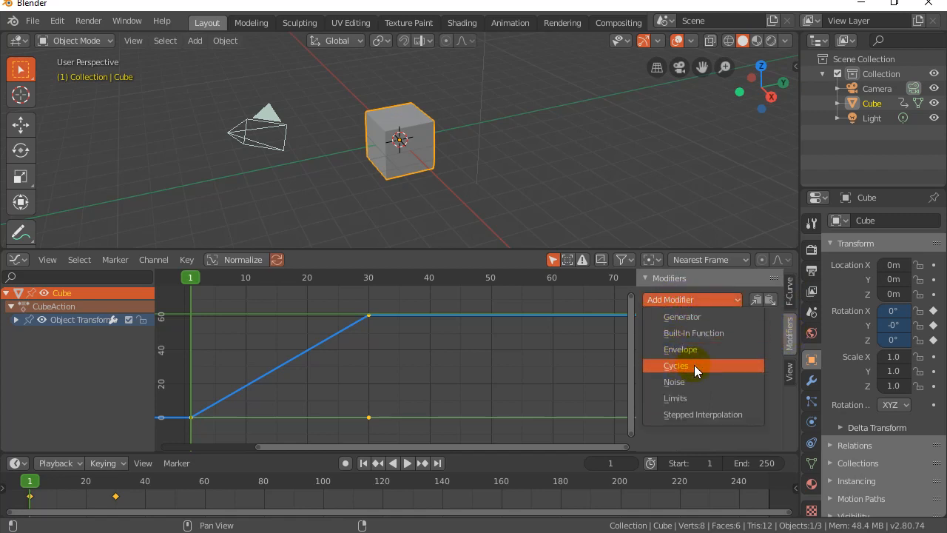
{"action": "mouse_move", "coordinate": [675, 365]}
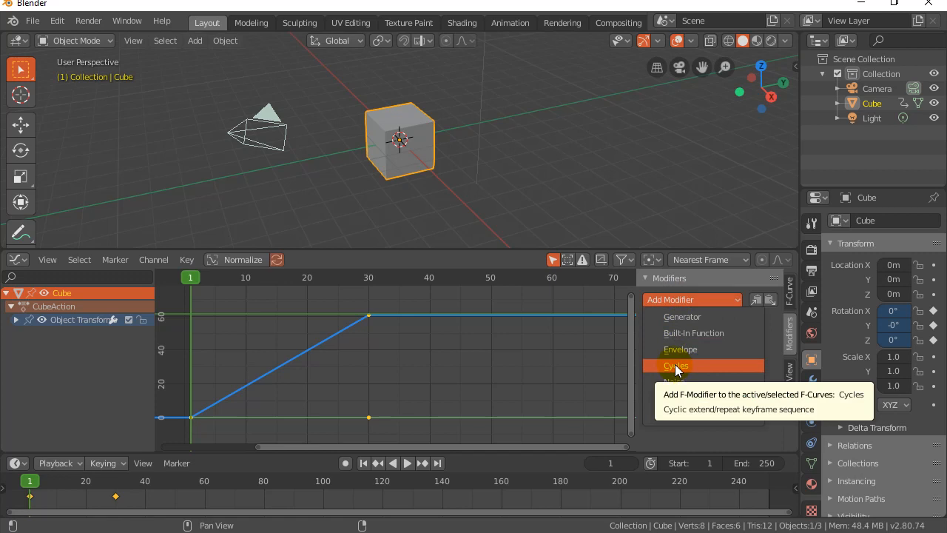
{"action": "left_click", "coordinate": [676, 366]}
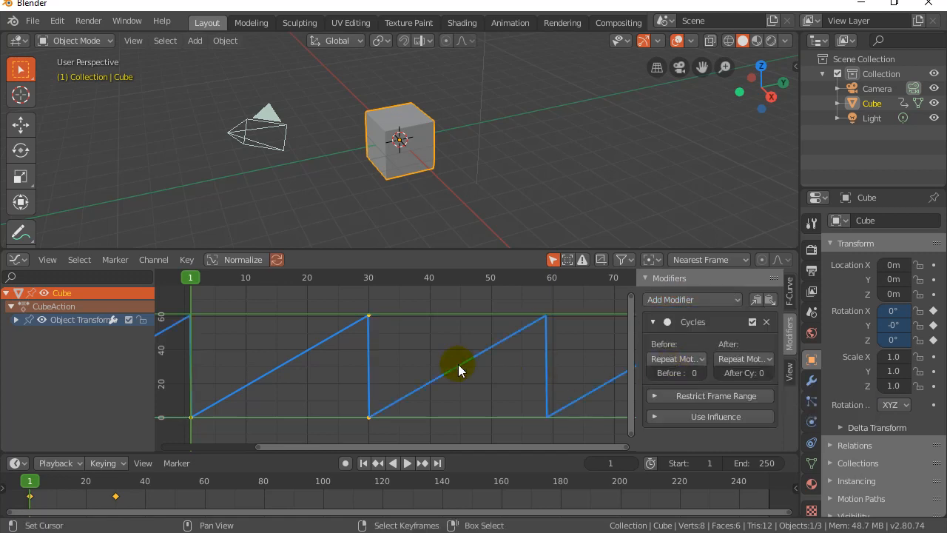
{"action": "mouse_move", "coordinate": [441, 367]}
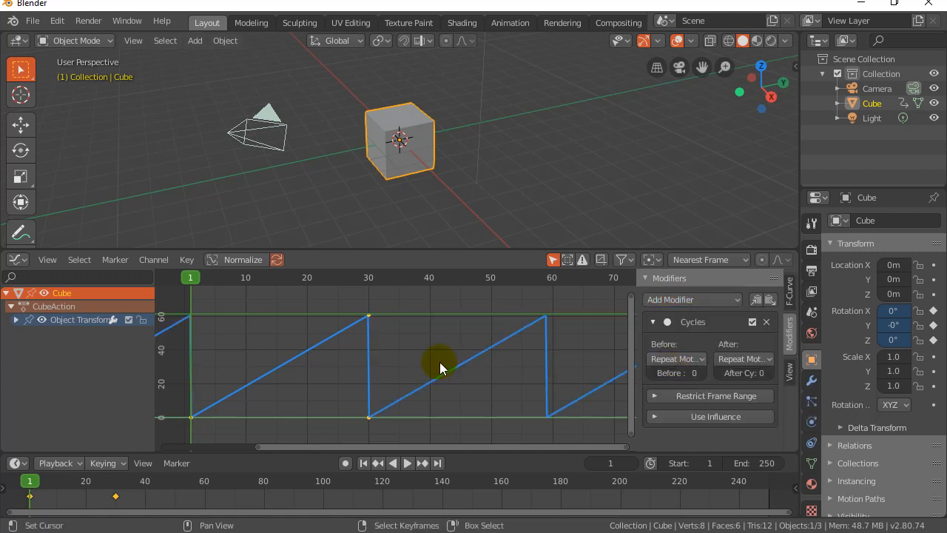
{"action": "mouse_move", "coordinate": [190, 422]}
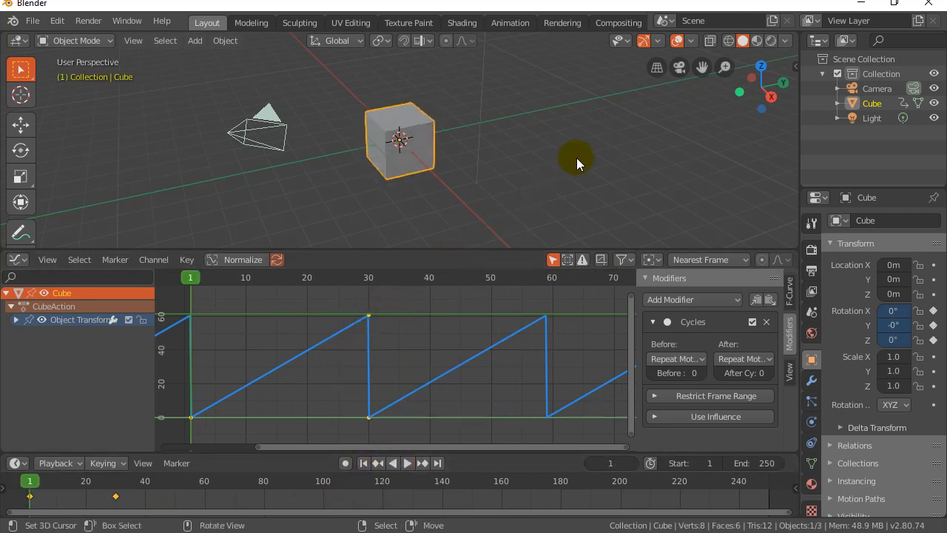
{"action": "mouse_move", "coordinate": [675, 360]}
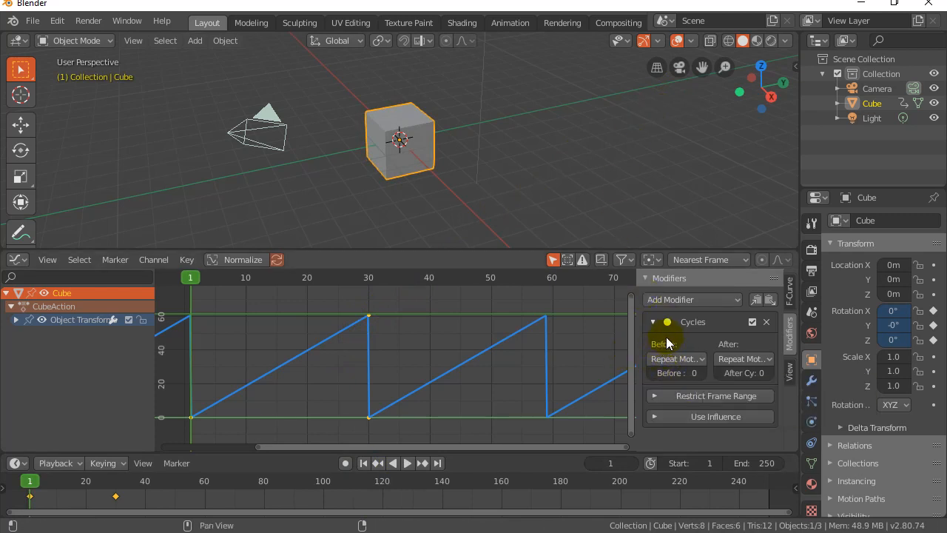
- Set the Cycles modifier to No Cycles before and Repeat with Offset after
{"action": "left_click", "coordinate": [675, 360]}
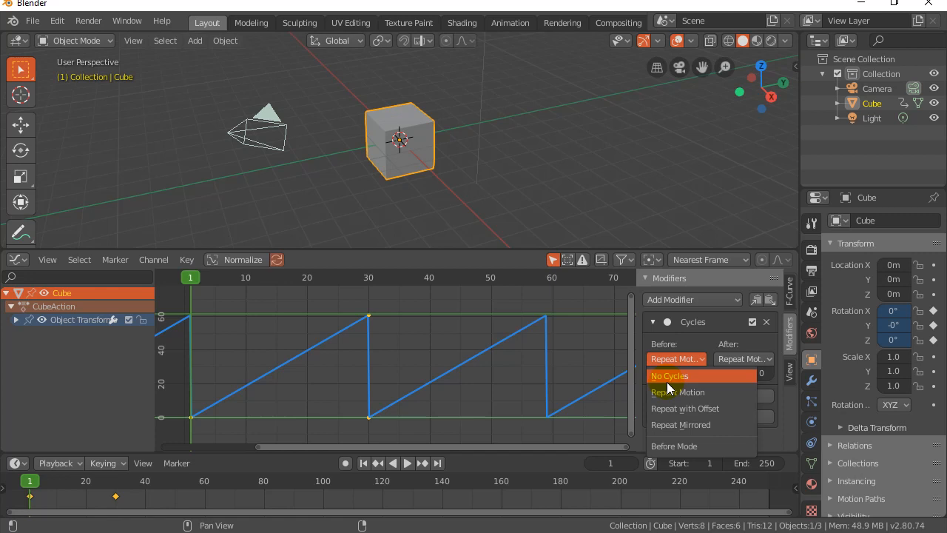
{"action": "left_click", "coordinate": [669, 376]}
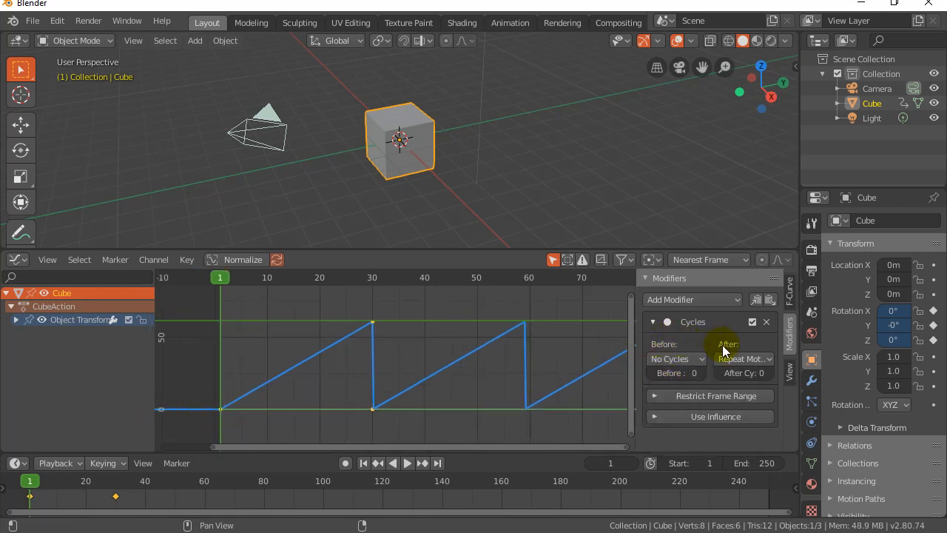
{"action": "left_click", "coordinate": [743, 360]}
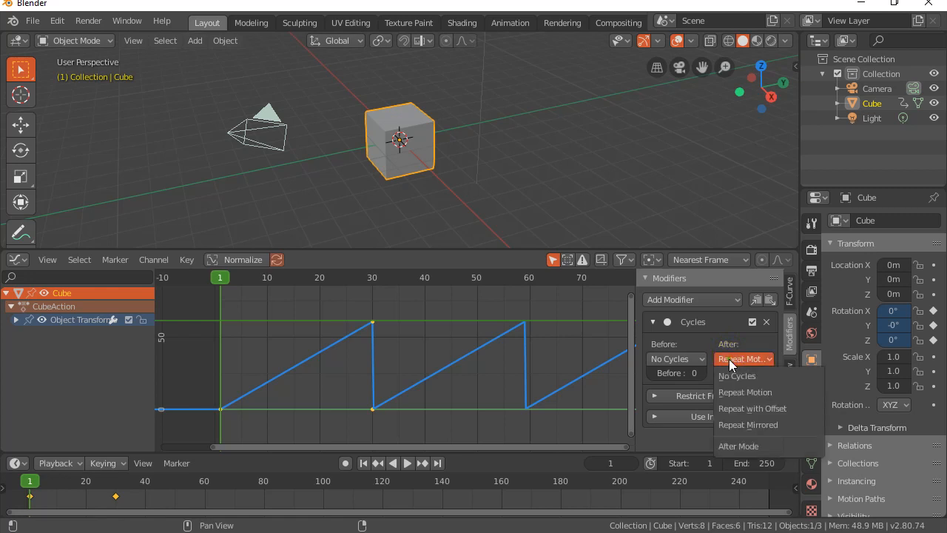
{"action": "mouse_move", "coordinate": [770, 408]}
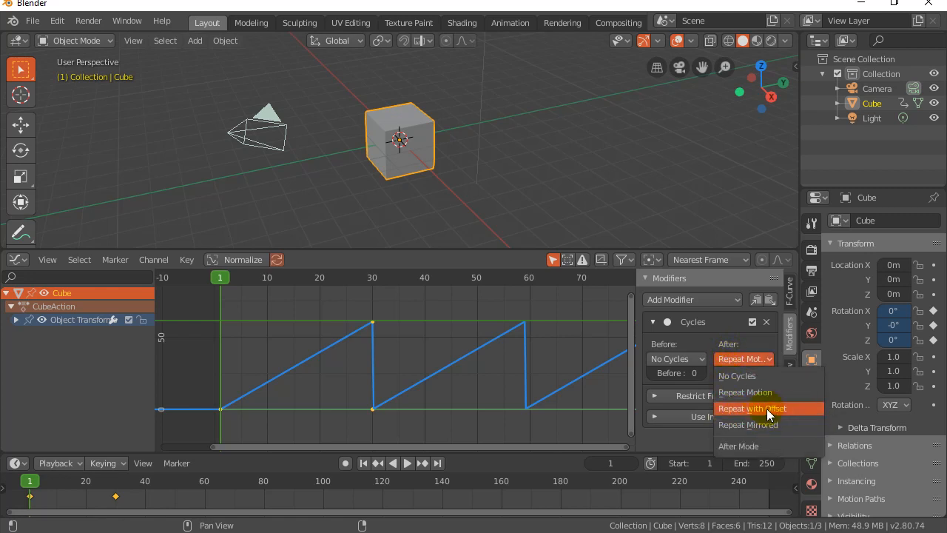
{"action": "mouse_move", "coordinate": [752, 408]}
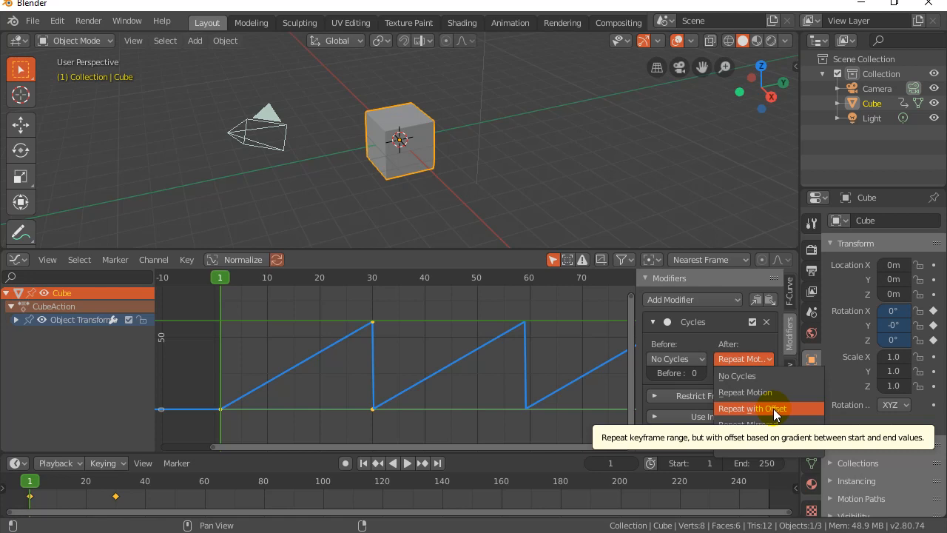
{"action": "left_click", "coordinate": [752, 409]}
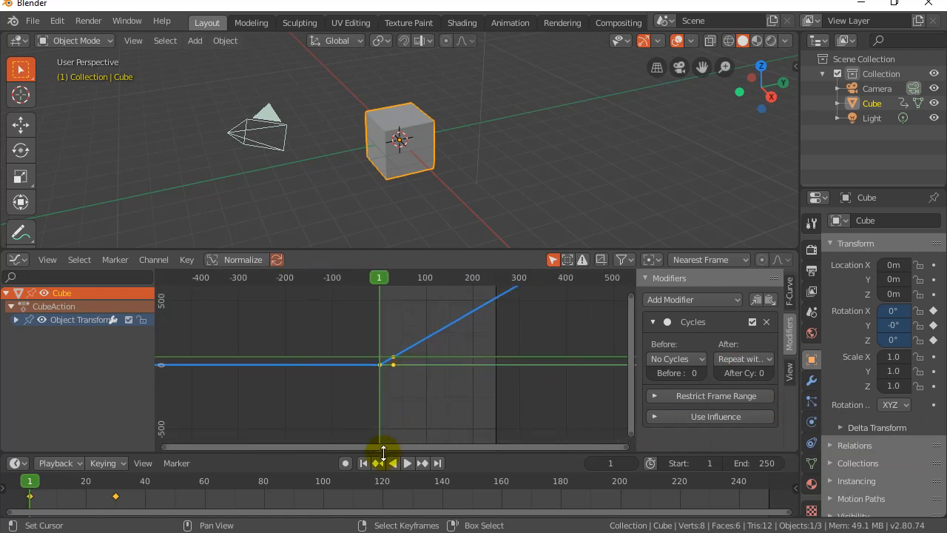
{"action": "left_click", "coordinate": [407, 461]}
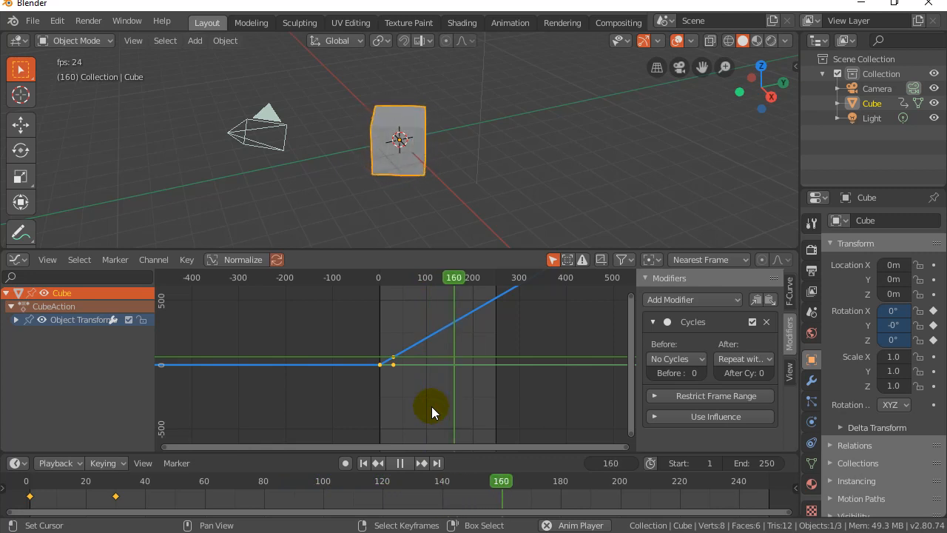
{"action": "left_click", "coordinate": [364, 462]}
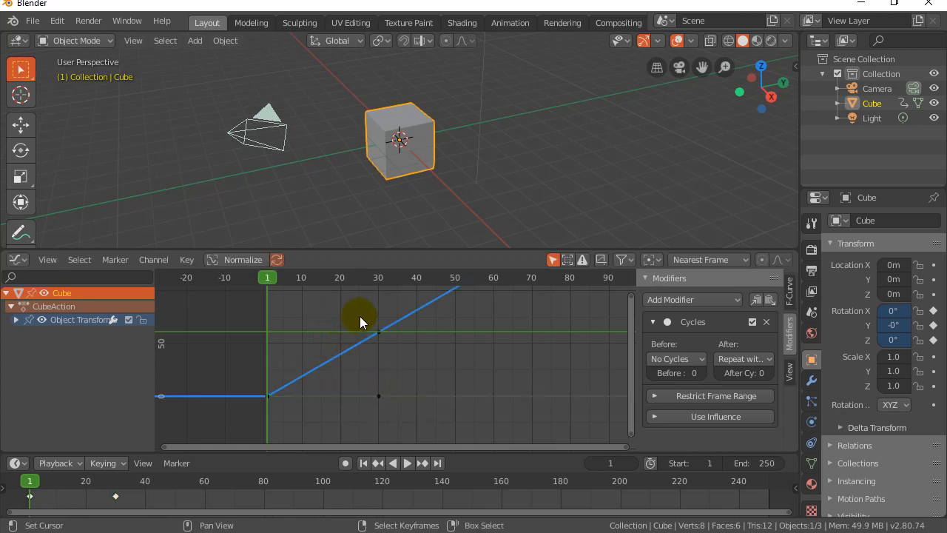
- Drag the frame-30 keyframe to about frame 20 and play the faster spin
{"action": "left_click_drag", "start_coordinate": [363, 323], "coordinate": [411, 362]}
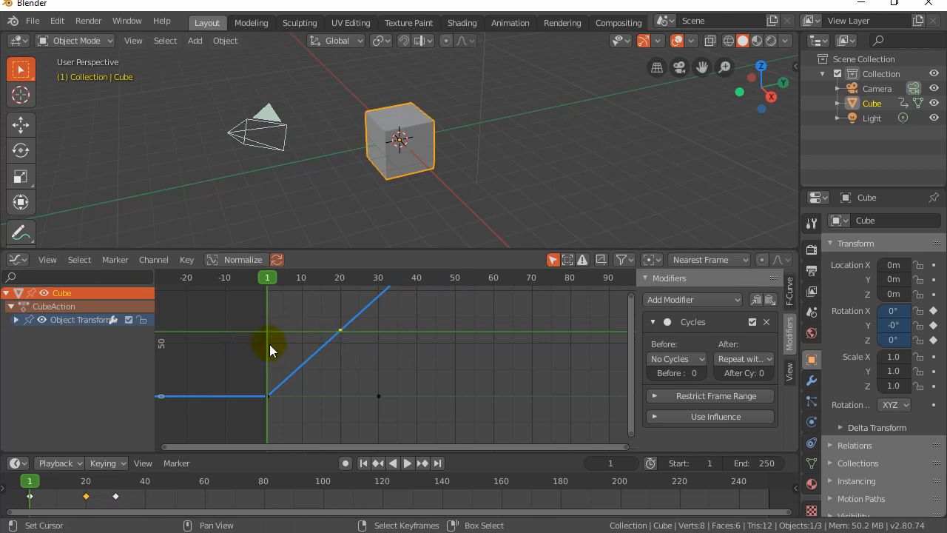
{"action": "mouse_move", "coordinate": [337, 335]}
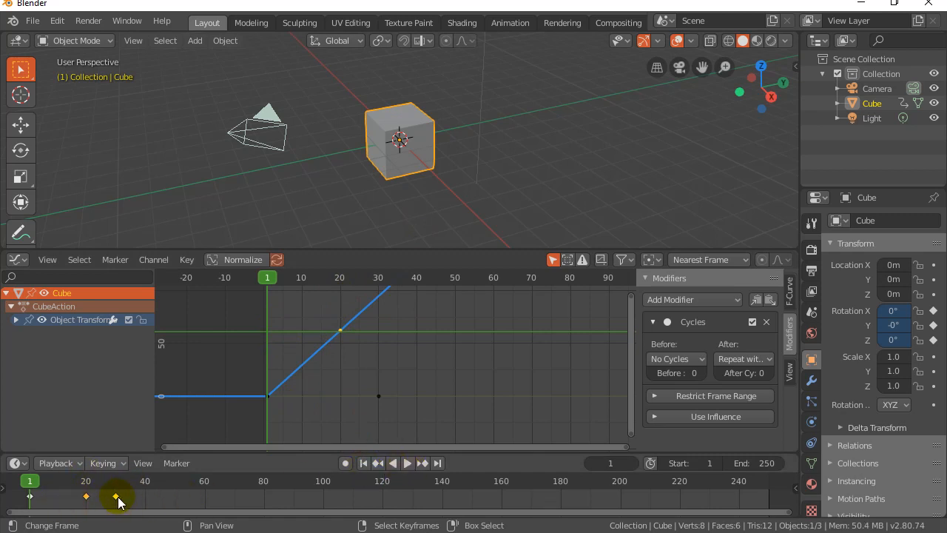
{"action": "mouse_move", "coordinate": [407, 462]}
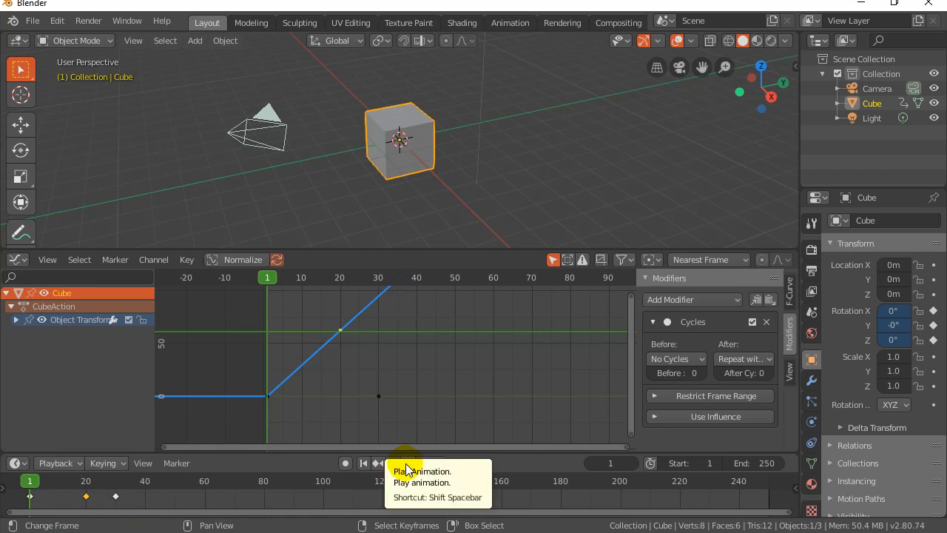
{"action": "left_click", "coordinate": [400, 461]}
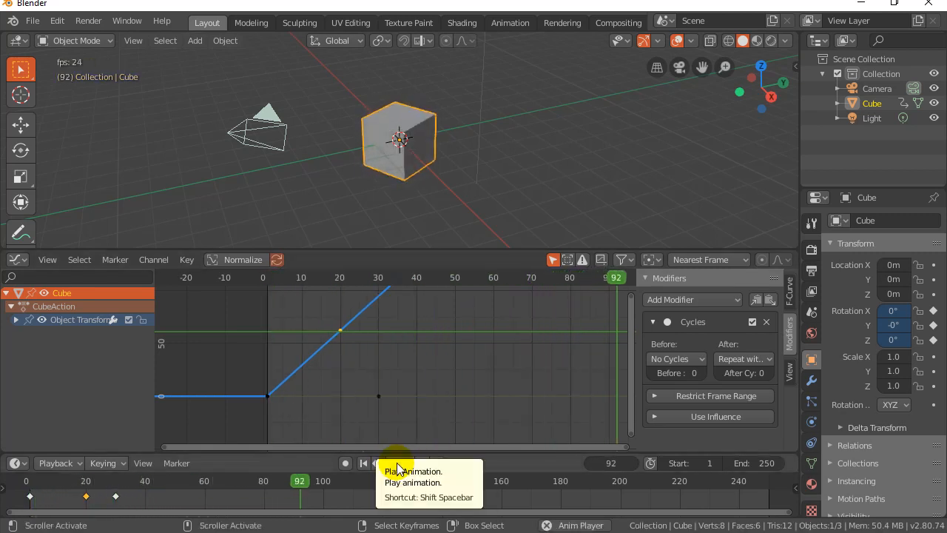
{"action": "left_click", "coordinate": [397, 463]}
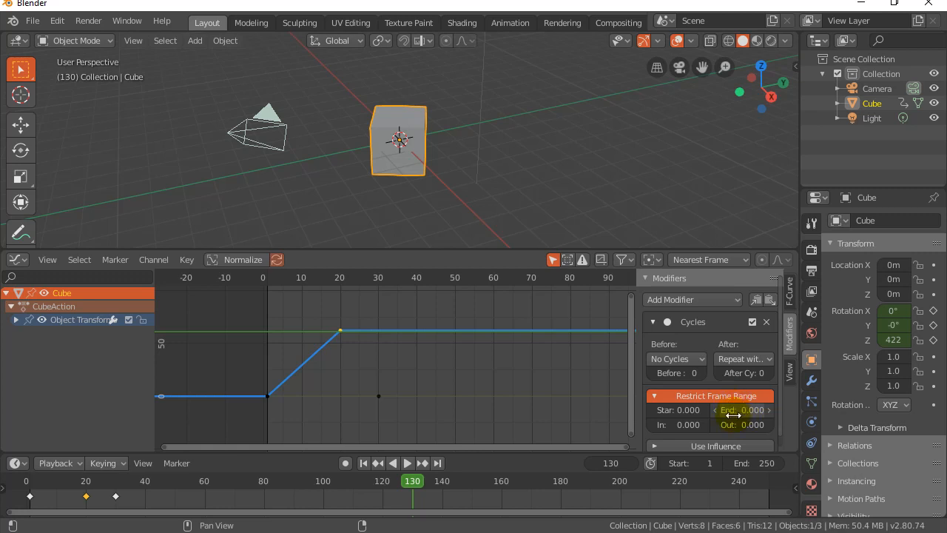
{"action": "left_click_drag", "start_coordinate": [740, 410], "coordinate": [770, 410]}
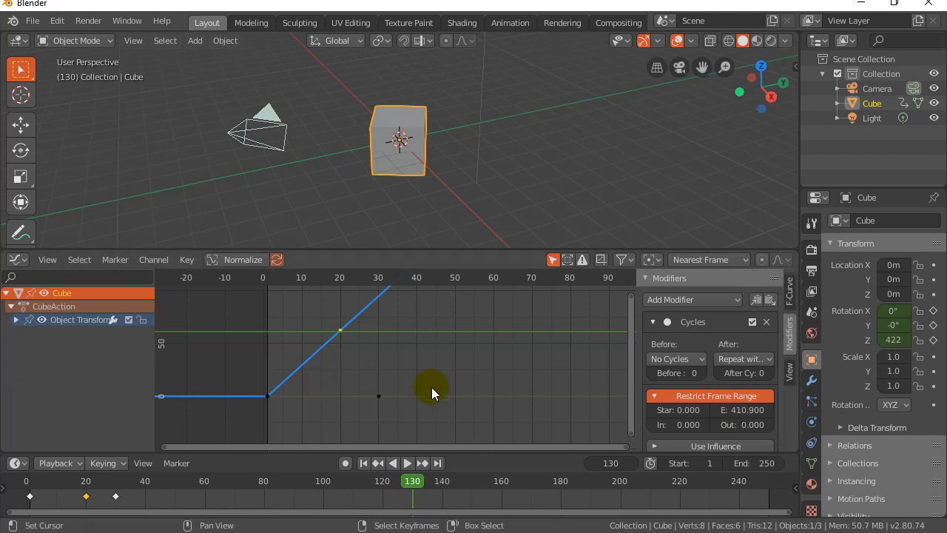
{"action": "left_click", "coordinate": [742, 408]}
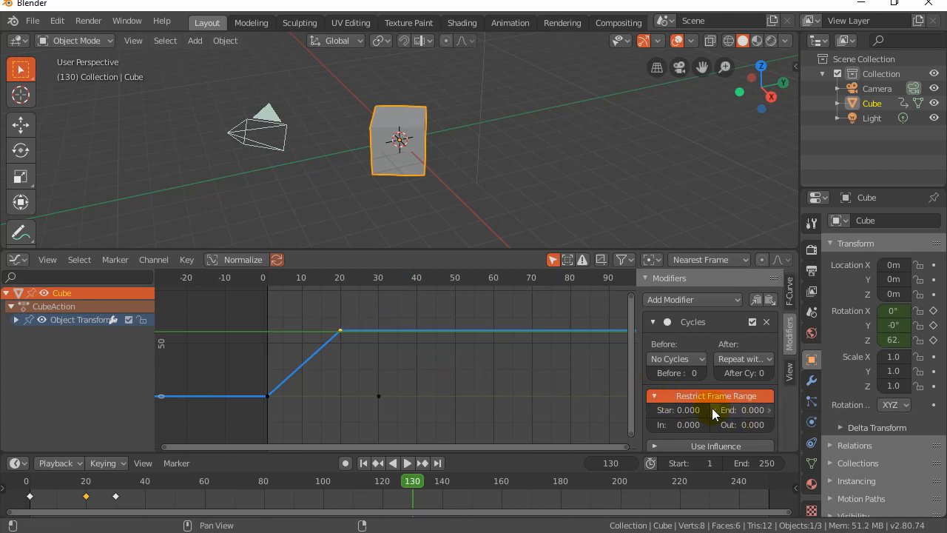
{"action": "mouse_move", "coordinate": [740, 410]}
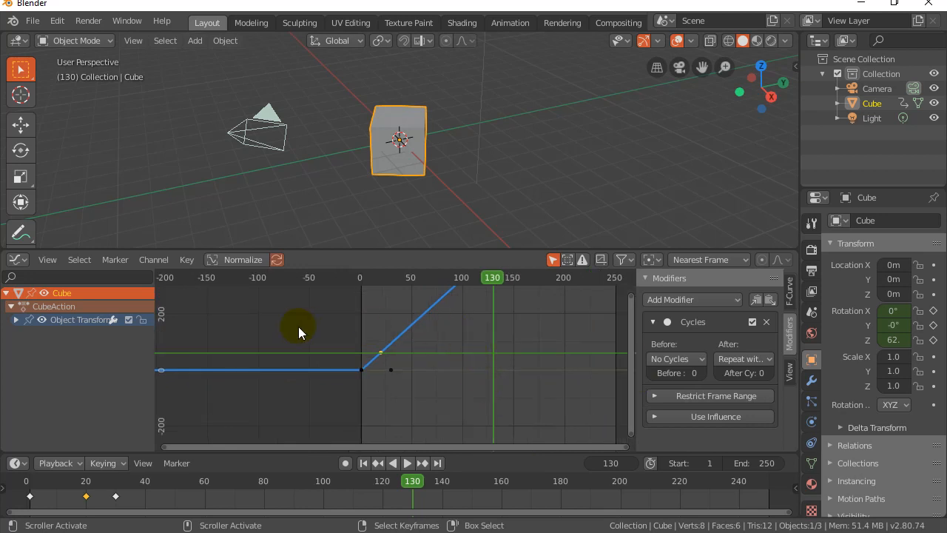
{"action": "mouse_move", "coordinate": [311, 258]}
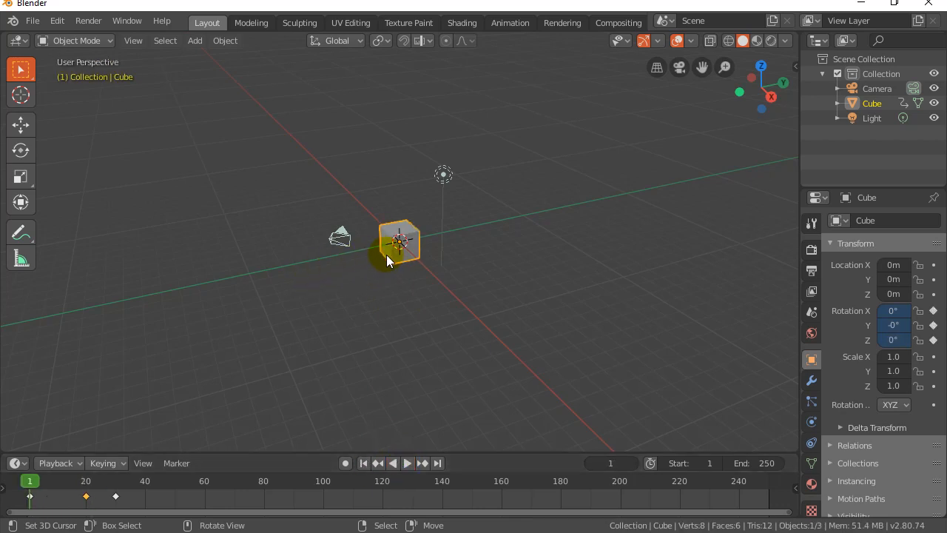
- Move the cube along Y away from the centre to about Y −9.7
{"action": "key", "text": "g"}
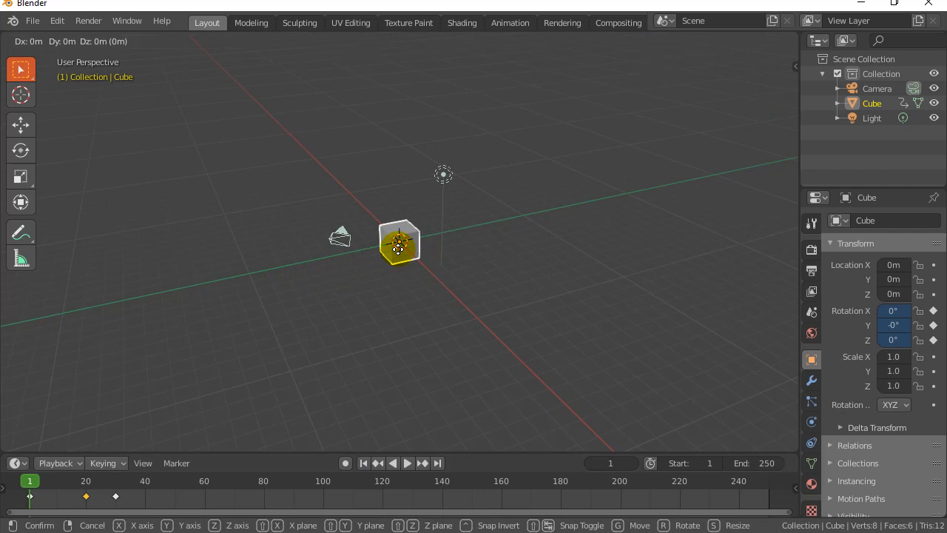
{"action": "key", "text": "y"}
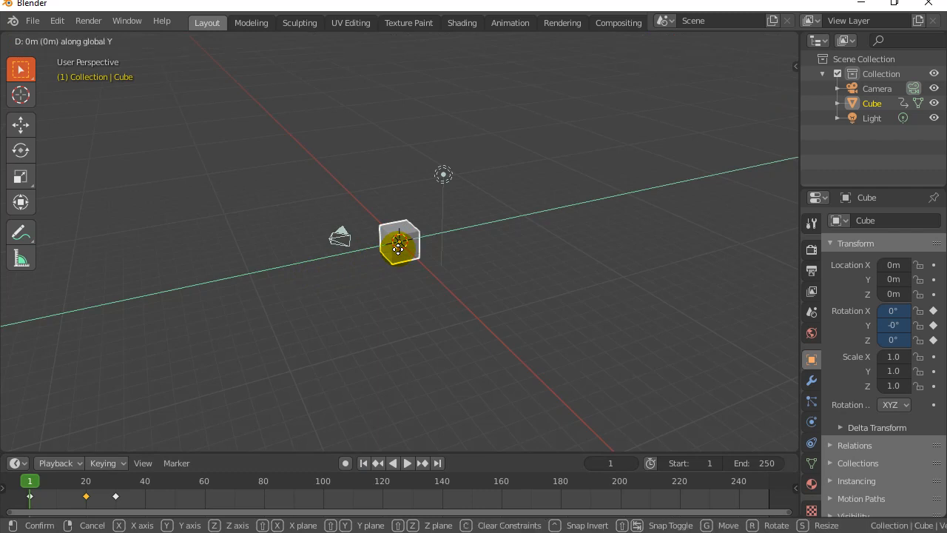
{"action": "left_click_drag", "start_coordinate": [400, 242], "coordinate": [251, 282]}
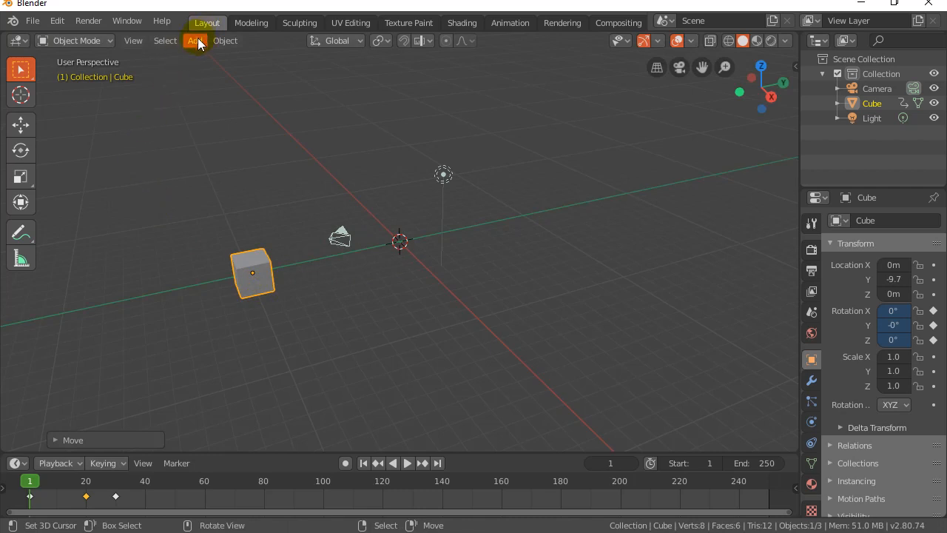
- Add a Sphere empty at the origin and select it together with the cube
{"action": "left_click", "coordinate": [195, 41]}
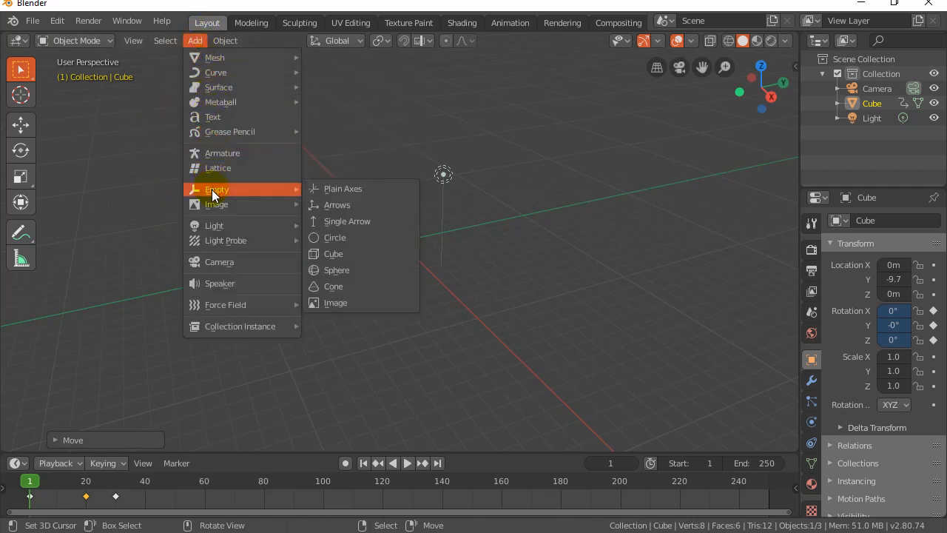
{"action": "mouse_move", "coordinate": [344, 188]}
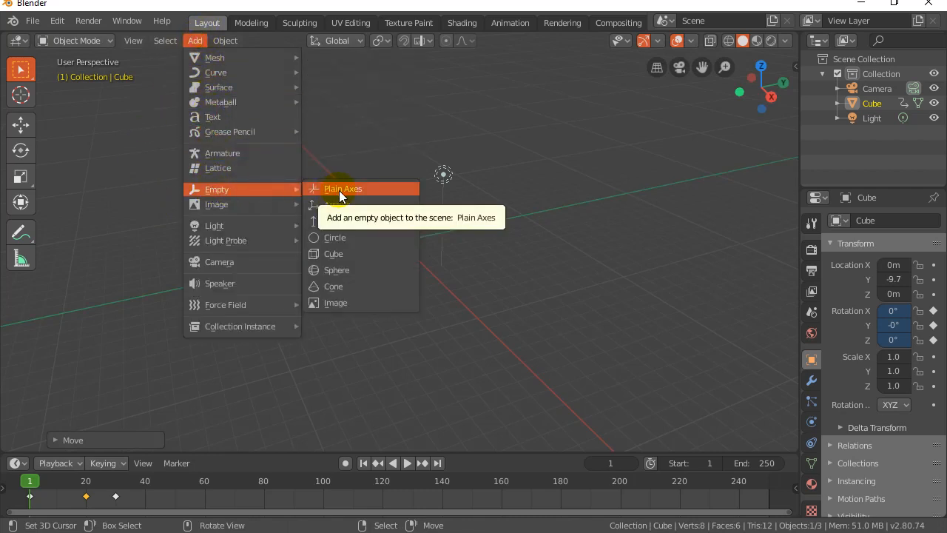
{"action": "mouse_move", "coordinate": [333, 195]}
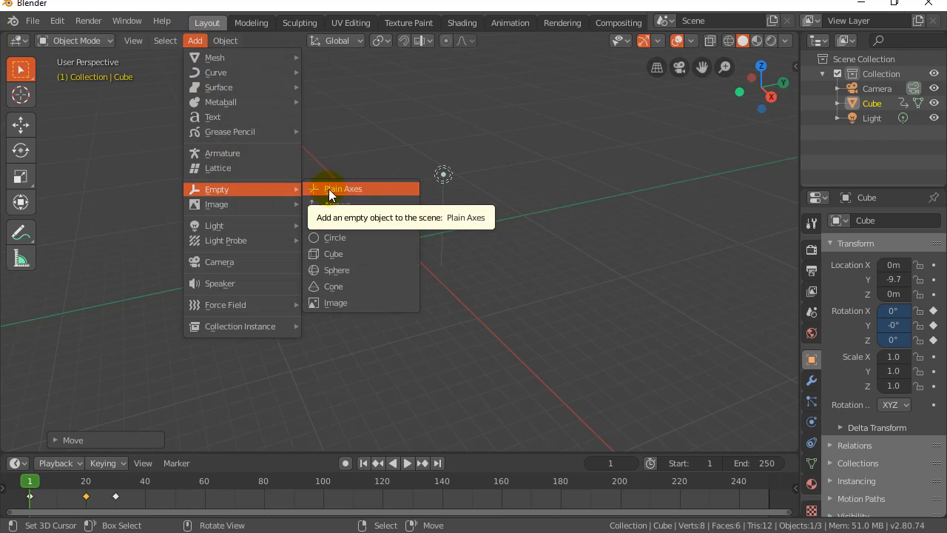
{"action": "mouse_move", "coordinate": [338, 269]}
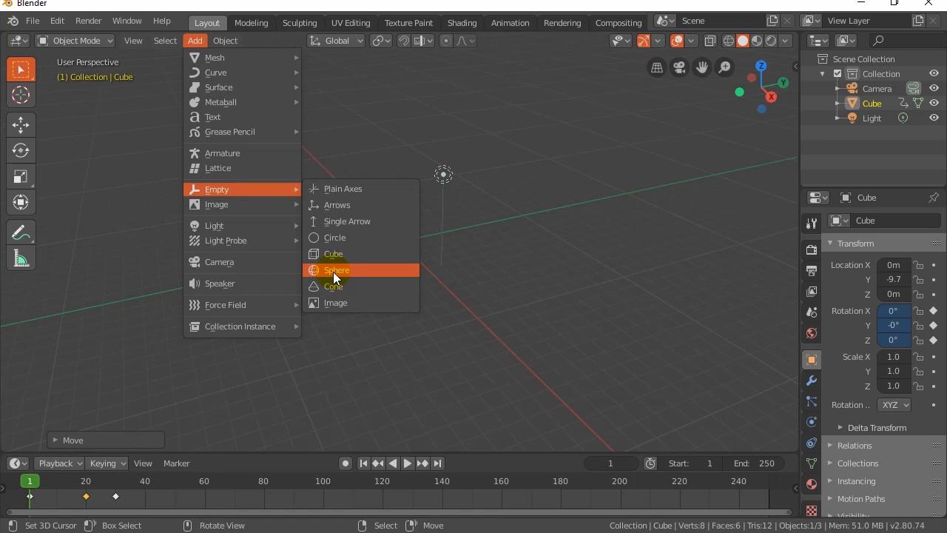
{"action": "left_click", "coordinate": [338, 270]}
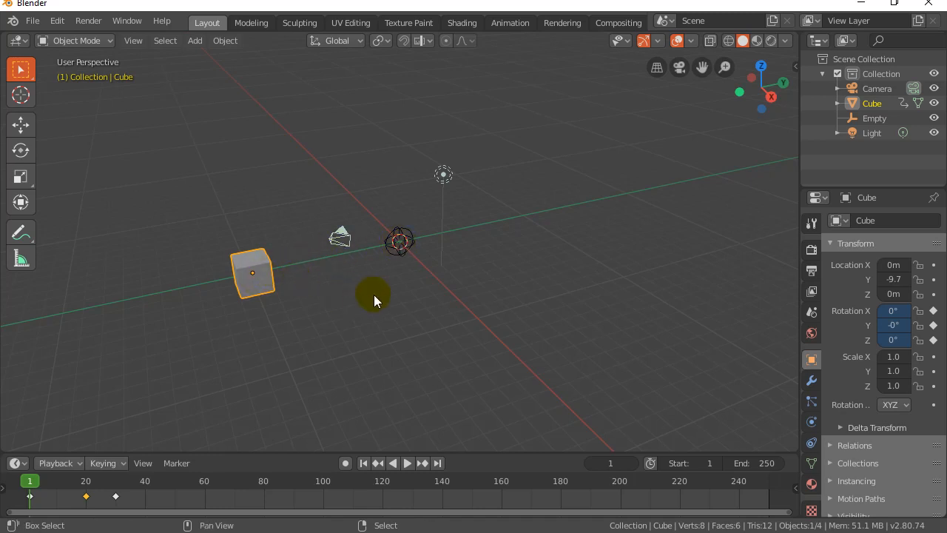
{"action": "left_click", "coordinate": [400, 242]}
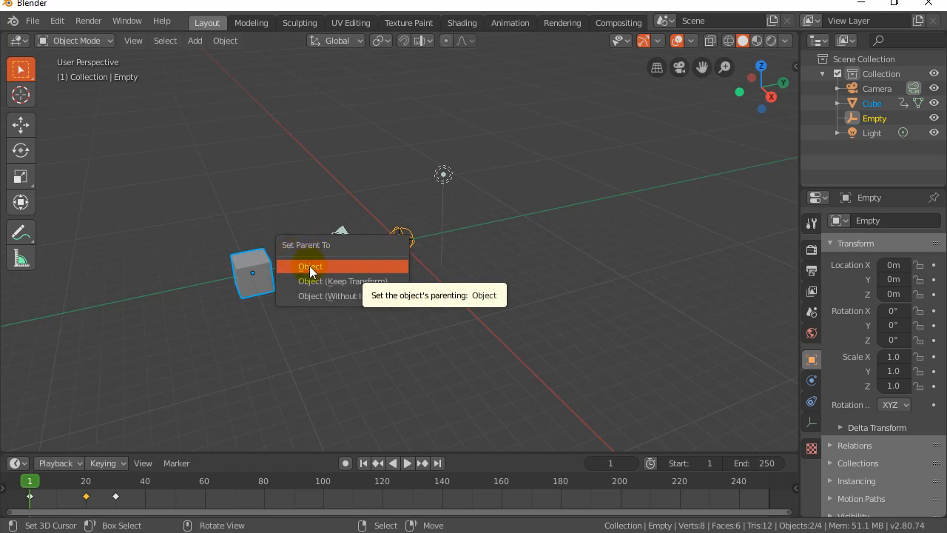
- Parent the cube to the empty with Ctrl+P Object, then select just the empty
{"action": "left_click", "coordinate": [311, 267]}
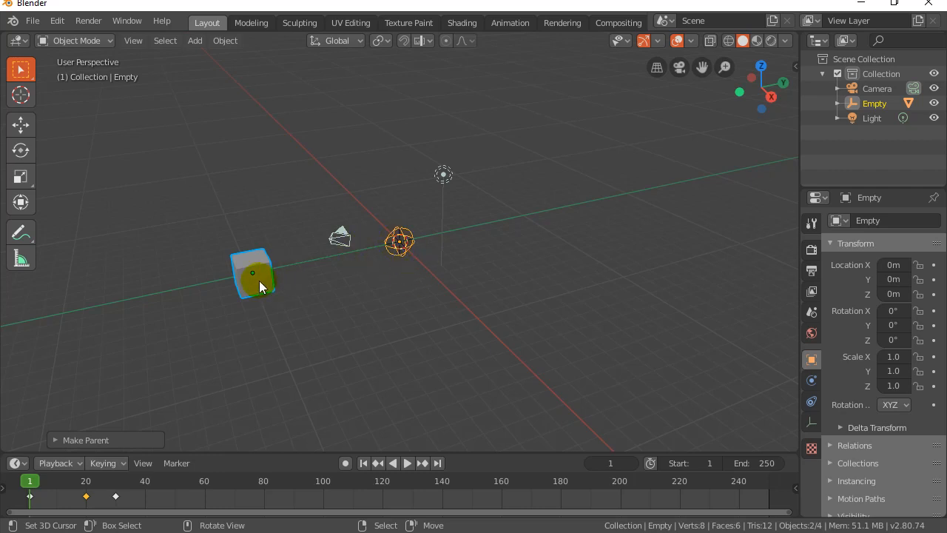
{"action": "left_click", "coordinate": [400, 243]}
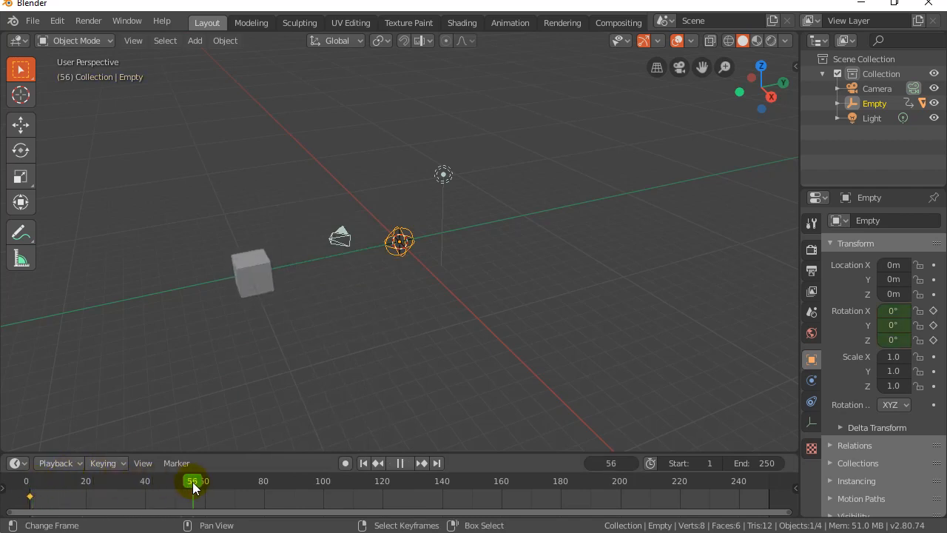
- At frame 47, rotate the empty 75° around Z and keyframe its rotation
{"action": "left_click_drag", "start_coordinate": [193, 481], "coordinate": [219, 481]}
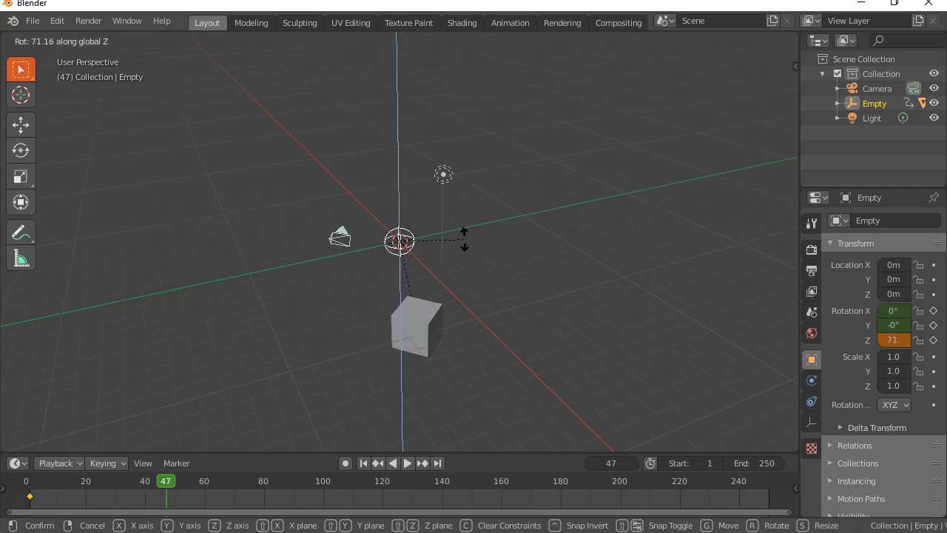
{"action": "left_click", "coordinate": [472, 236]}
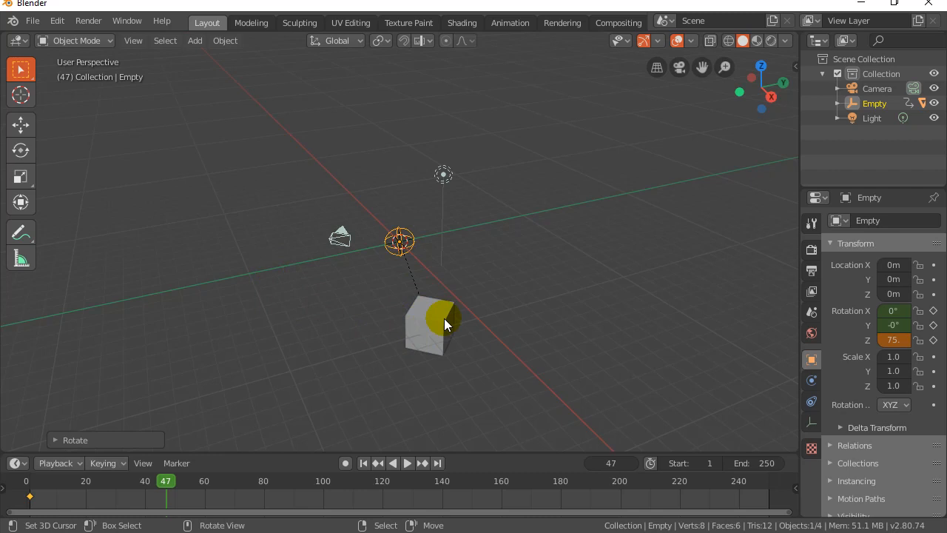
{"action": "key", "text": "i"}
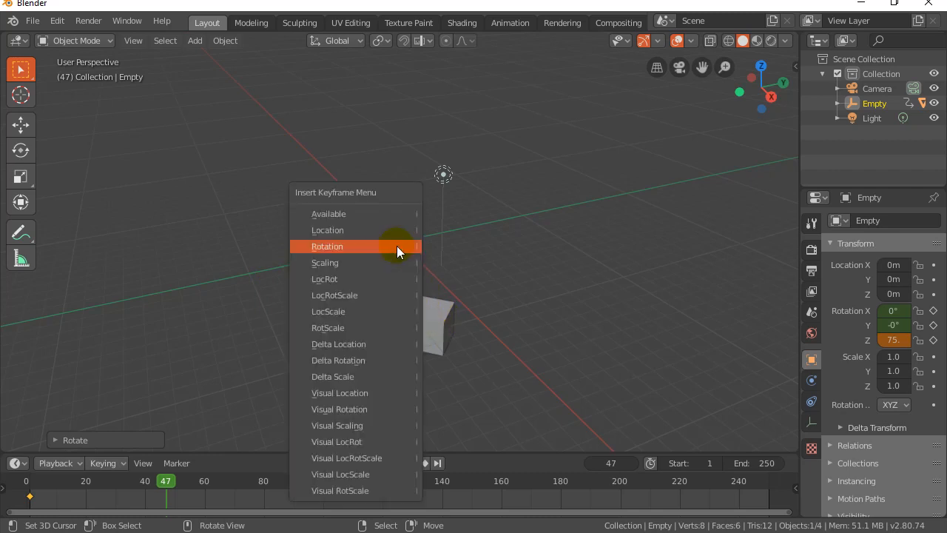
{"action": "left_click", "coordinate": [327, 246]}
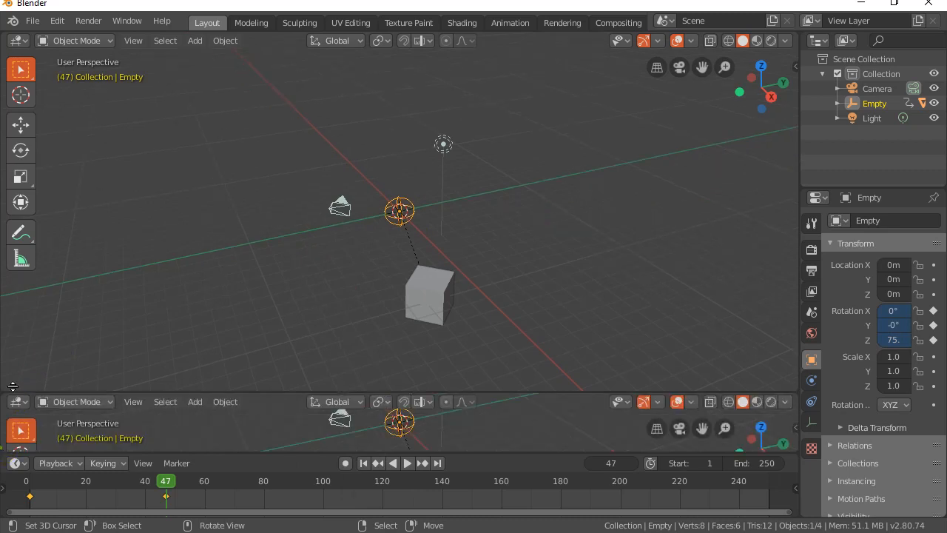
- Make the lower area a Graph Editor and set the empty's rotation keyframes to Linear interpolation
{"action": "left_click", "coordinate": [17, 273]}
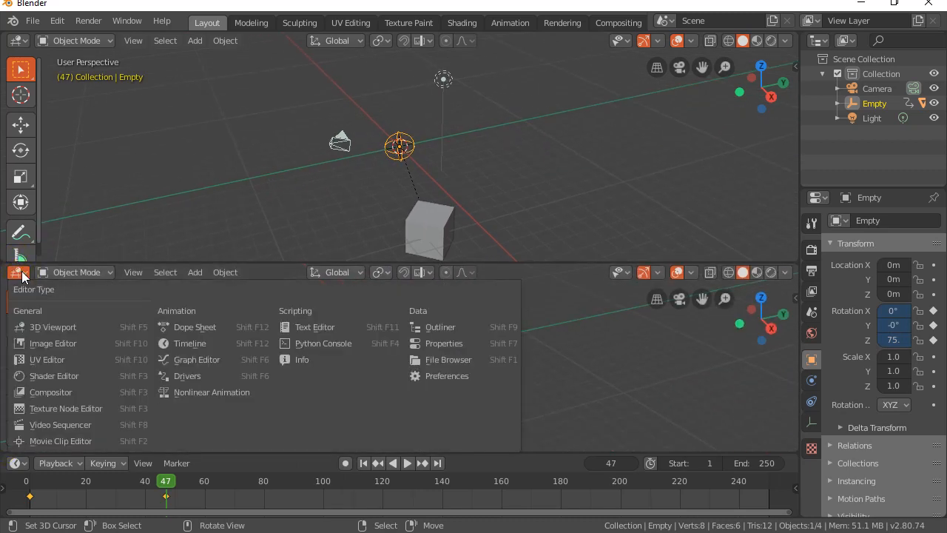
{"action": "mouse_move", "coordinate": [71, 313]}
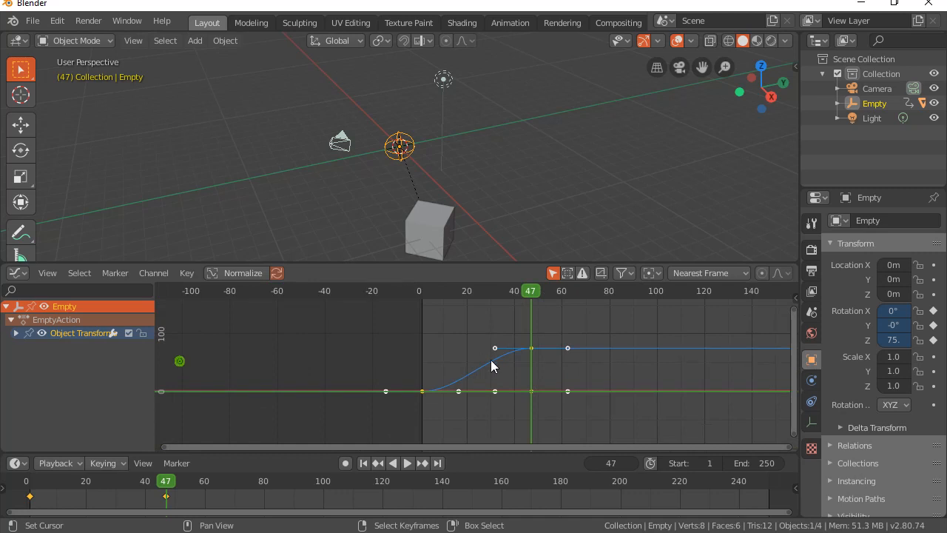
{"action": "left_click", "coordinate": [494, 348]}
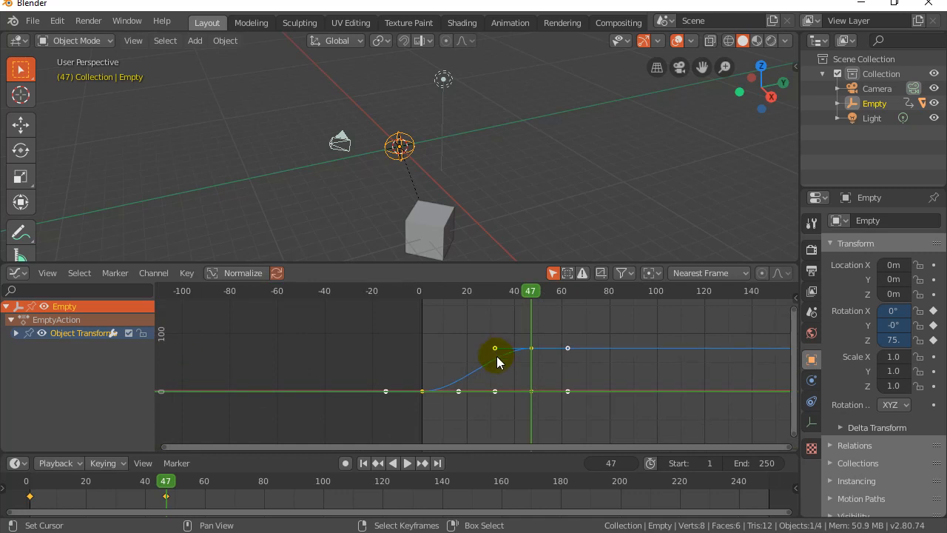
{"action": "left_click", "coordinate": [186, 272]}
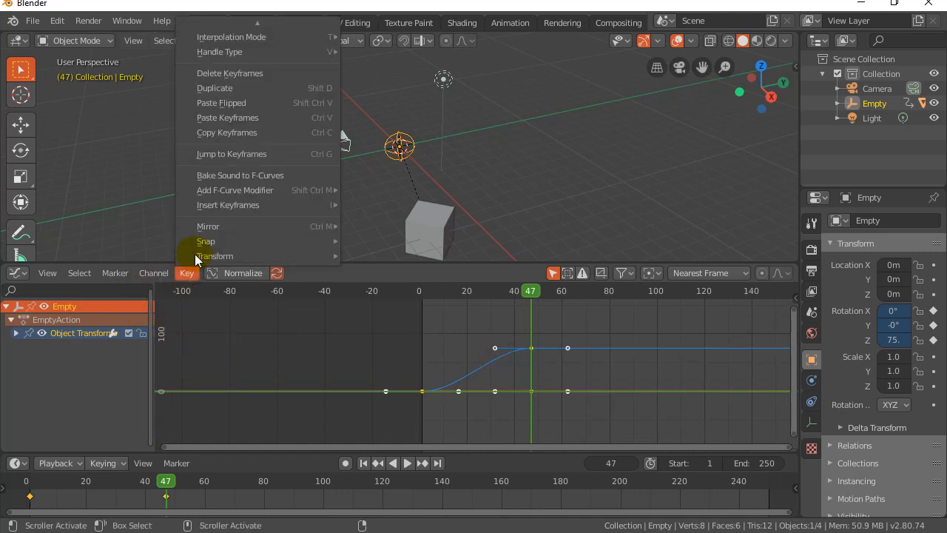
{"action": "mouse_move", "coordinate": [230, 36]}
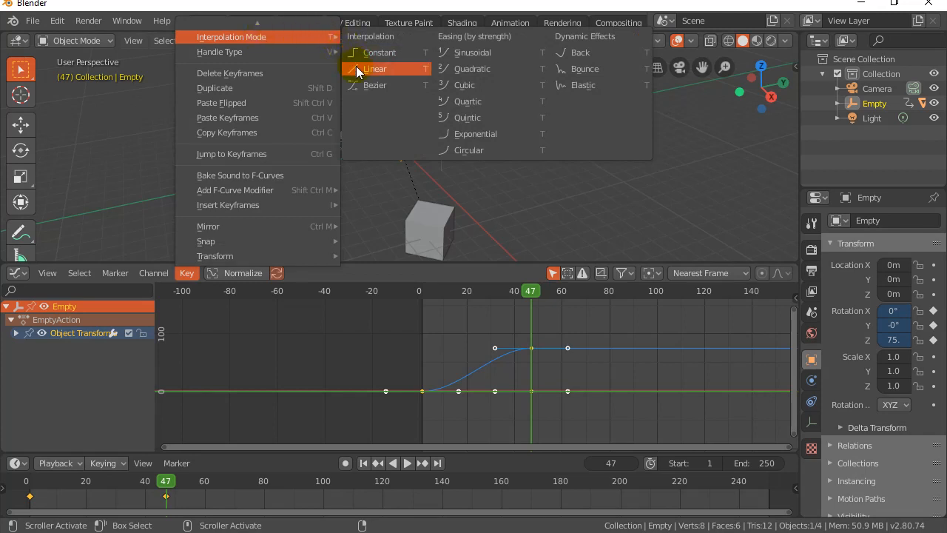
{"action": "left_click", "coordinate": [375, 68]}
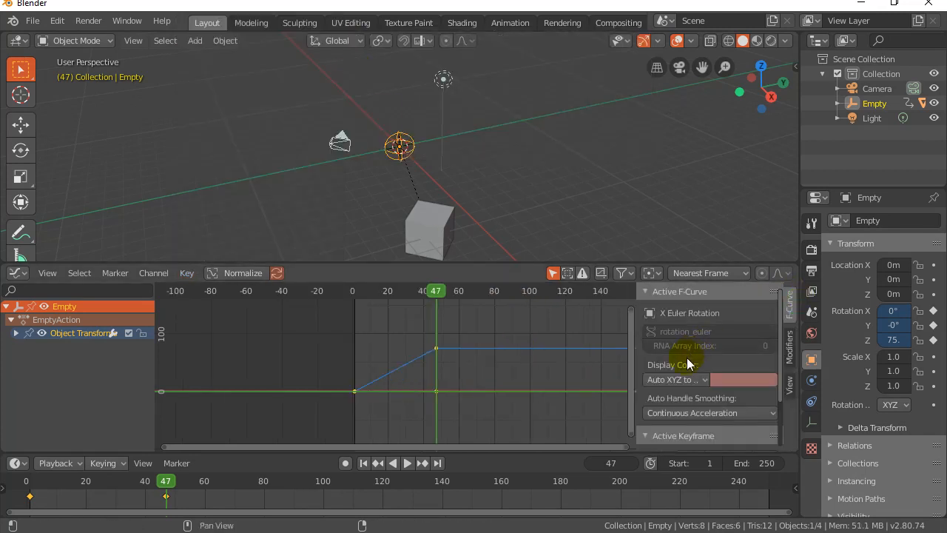
- Add a Cycles modifier to the empty's Z rotation curve: Repeat with Offset after, No Cycles before
{"action": "left_click", "coordinate": [692, 312]}
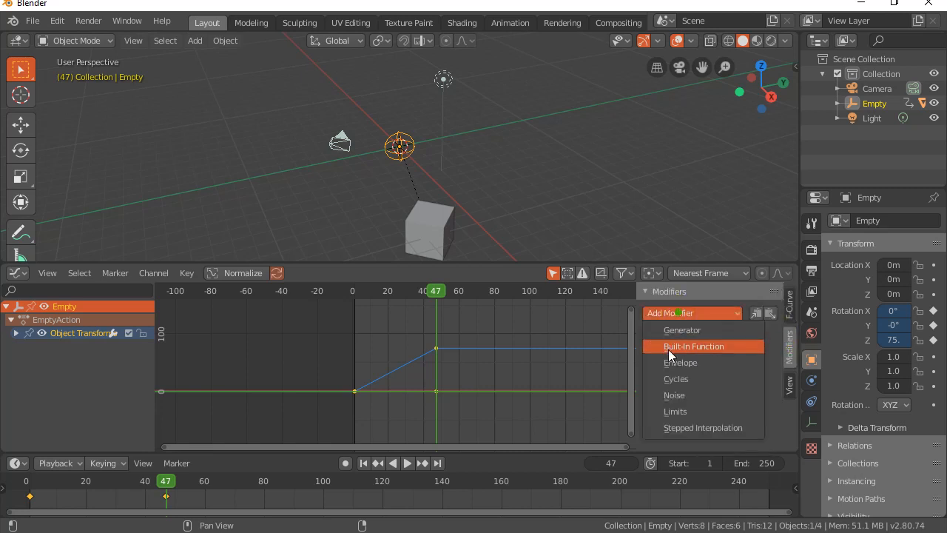
{"action": "left_click", "coordinate": [693, 347]}
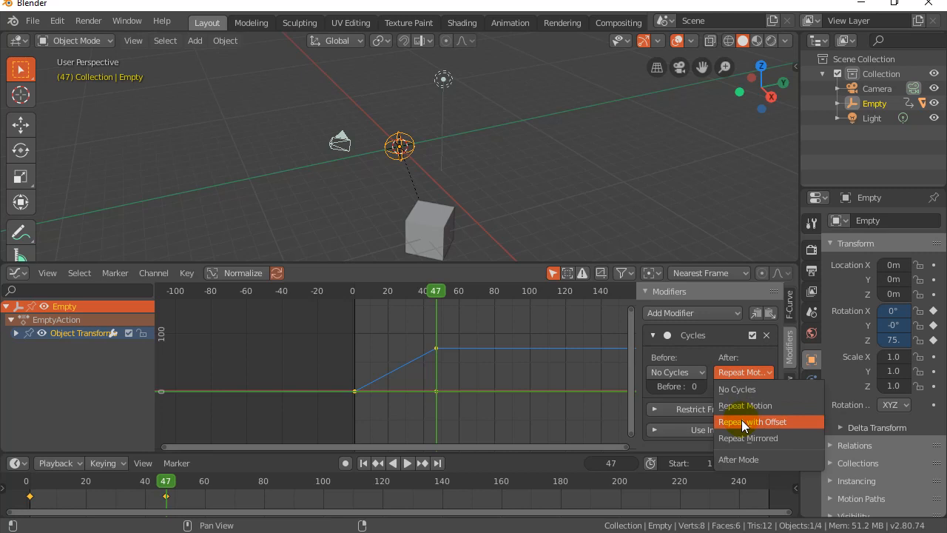
{"action": "left_click", "coordinate": [752, 420]}
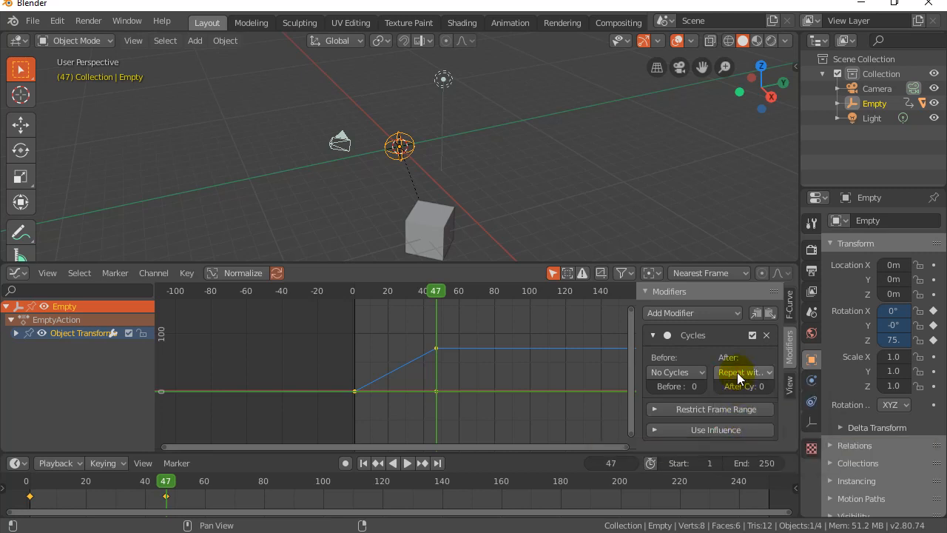
{"action": "left_click", "coordinate": [743, 373]}
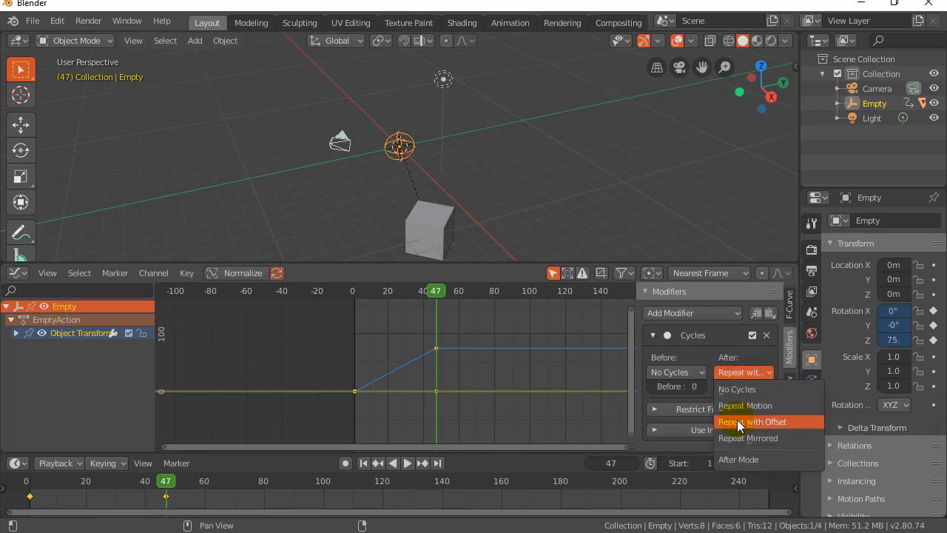
{"action": "left_click", "coordinate": [752, 420]}
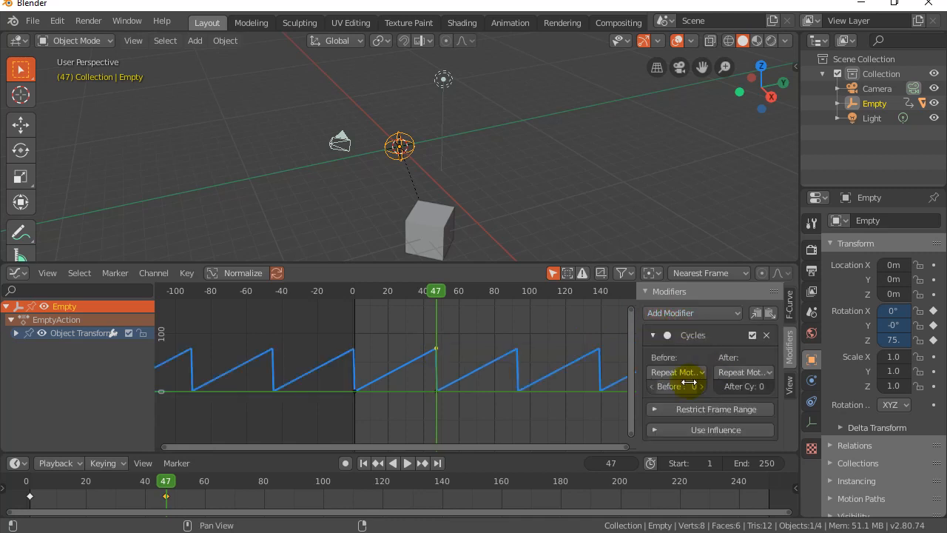
{"action": "left_click", "coordinate": [742, 371]}
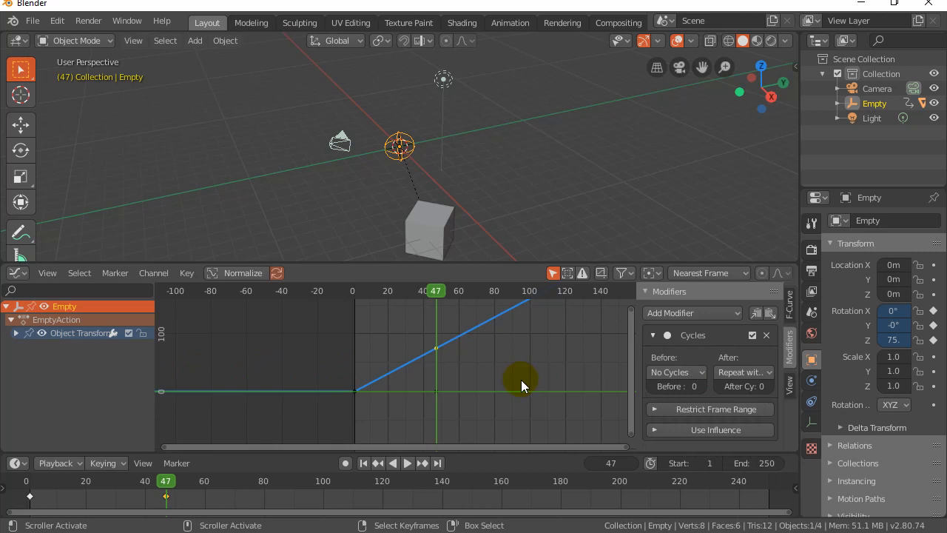
{"action": "mouse_move", "coordinate": [385, 141]}
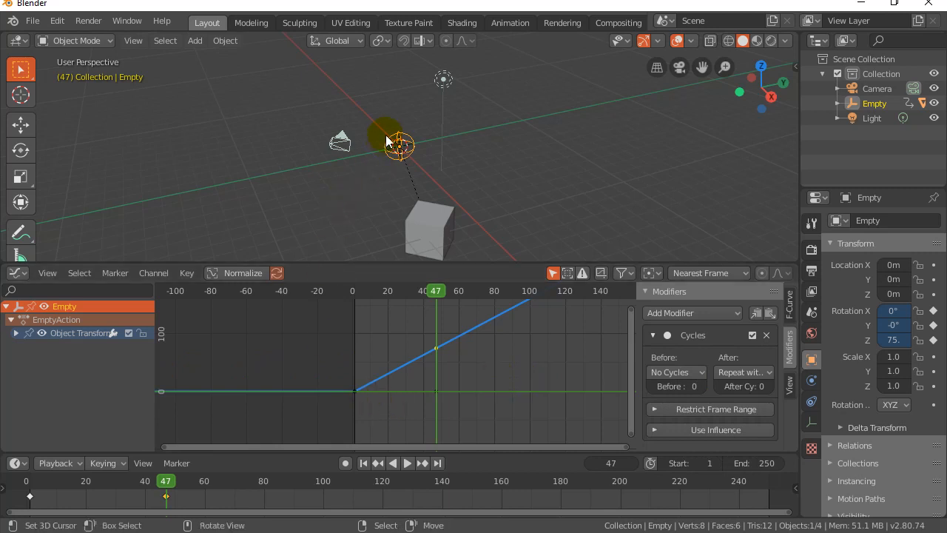